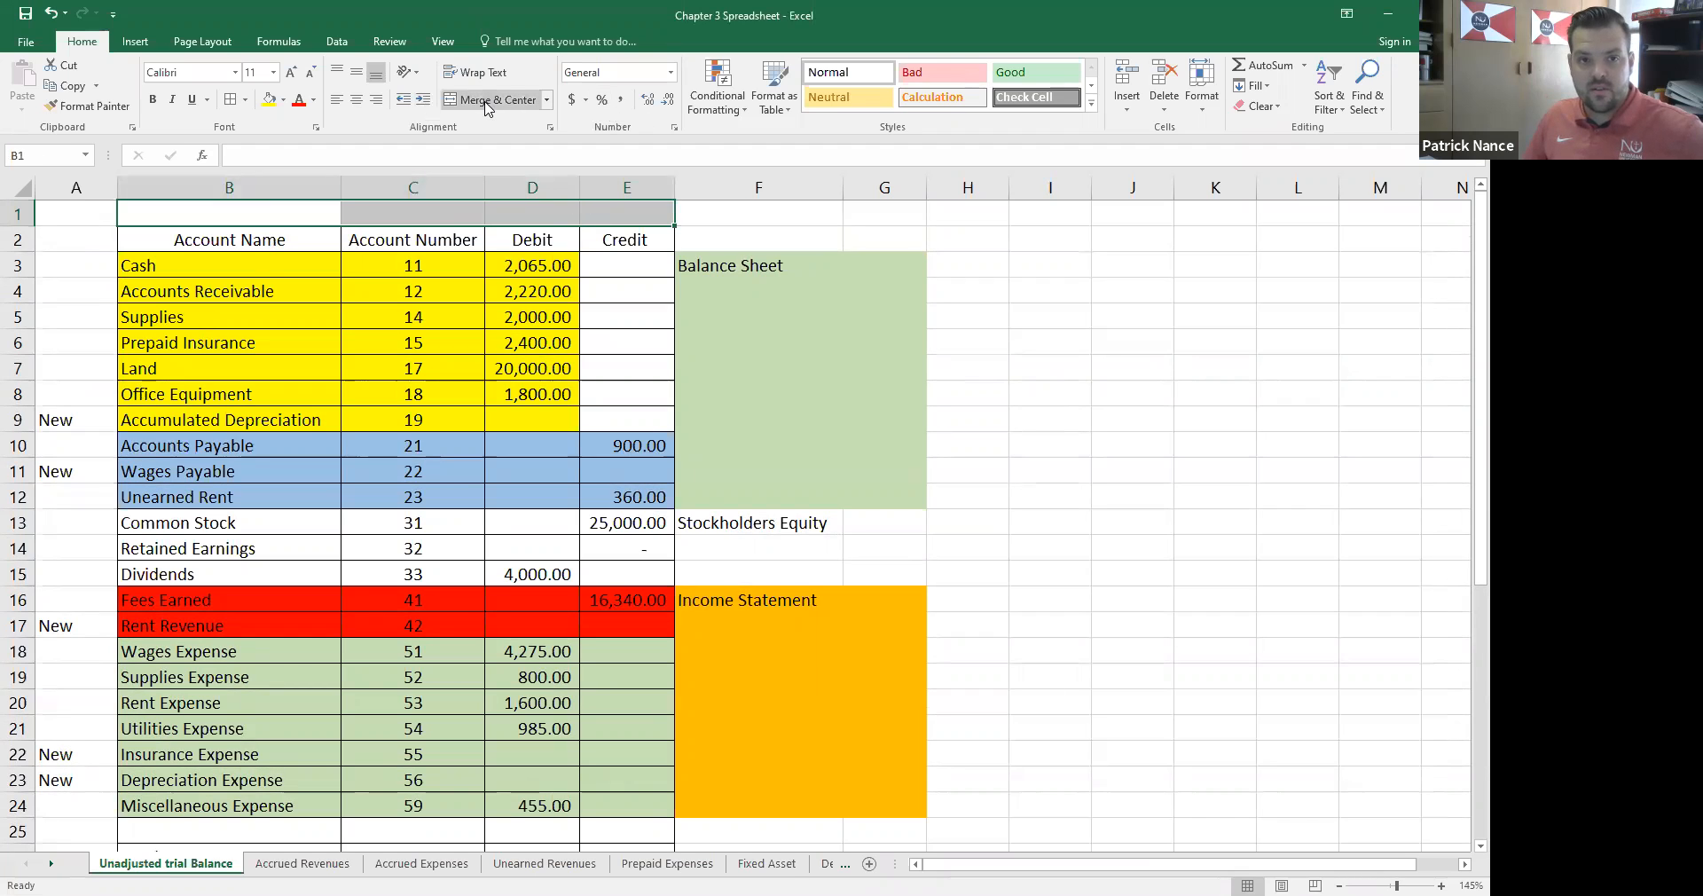
Step: Enter the title 'Unadjusted Trial Balance' in the merged header row above the table
type("Unadjusted Trial Balance")
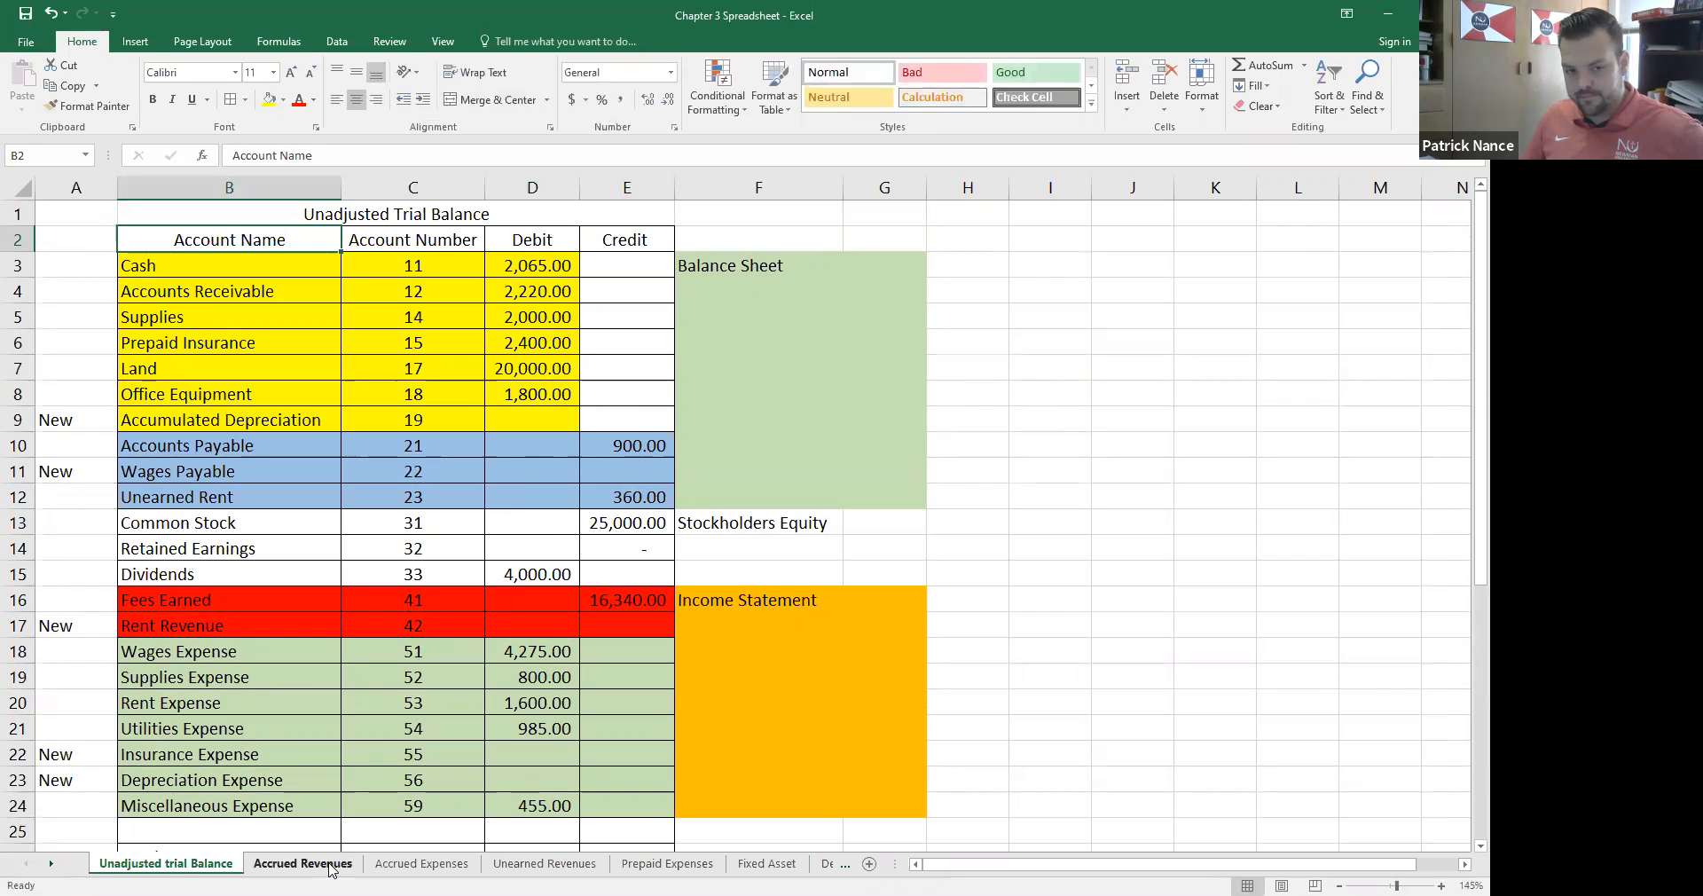
Step: Show the Accrued Revenues sheet with its 500.00 revenue calculation and December 31 entry
left_click(302, 864)
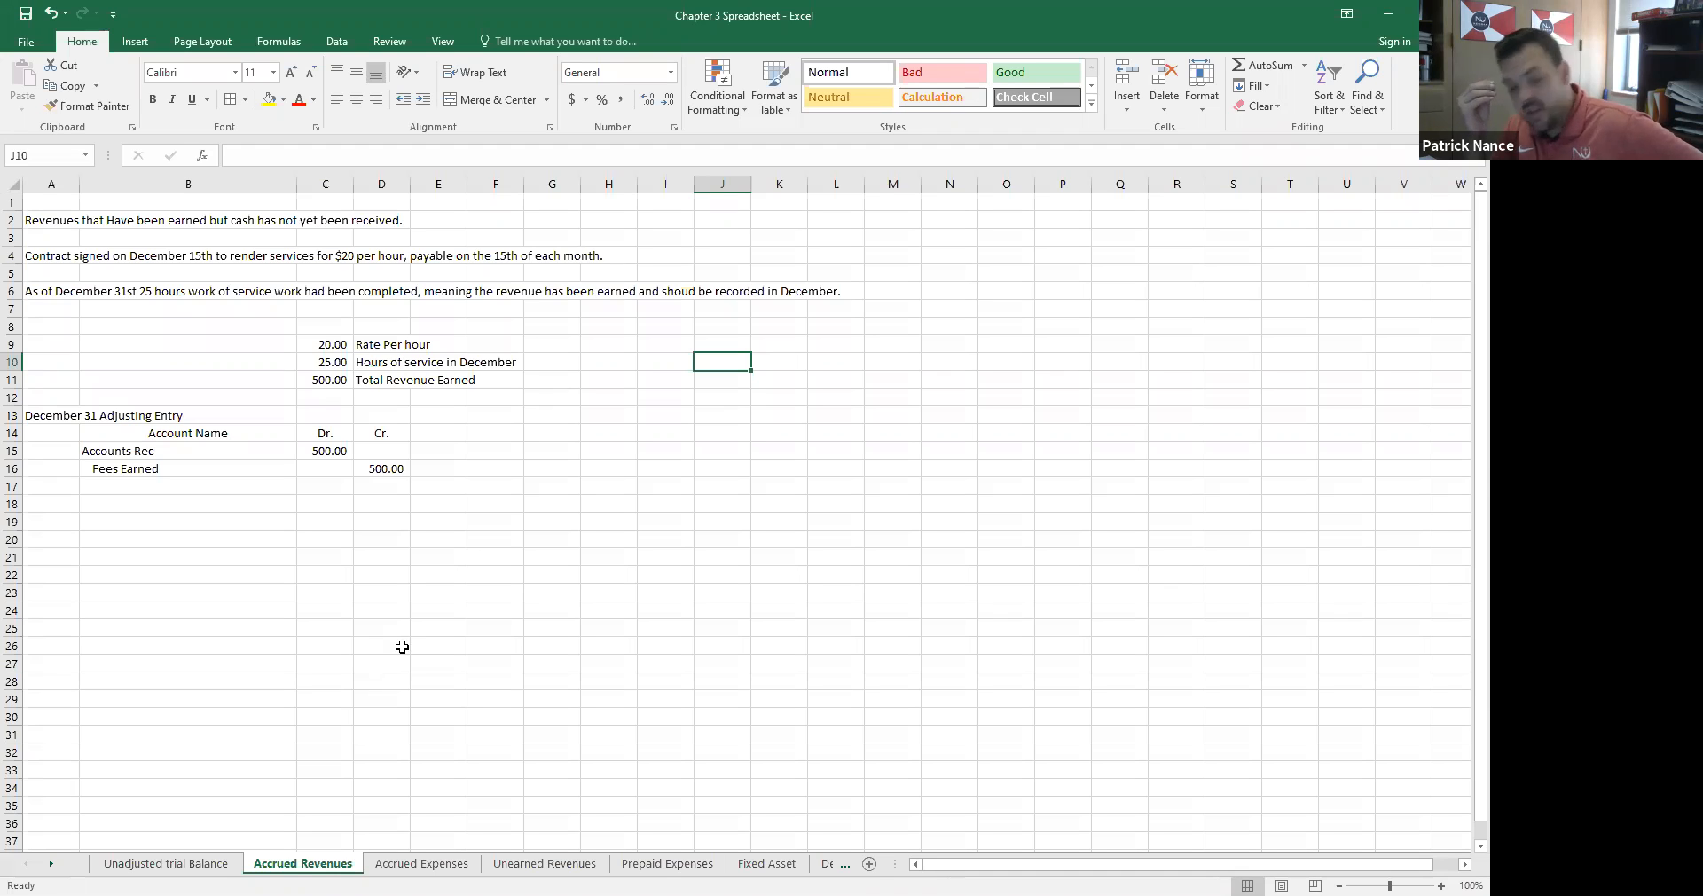
mouse_move(438, 622)
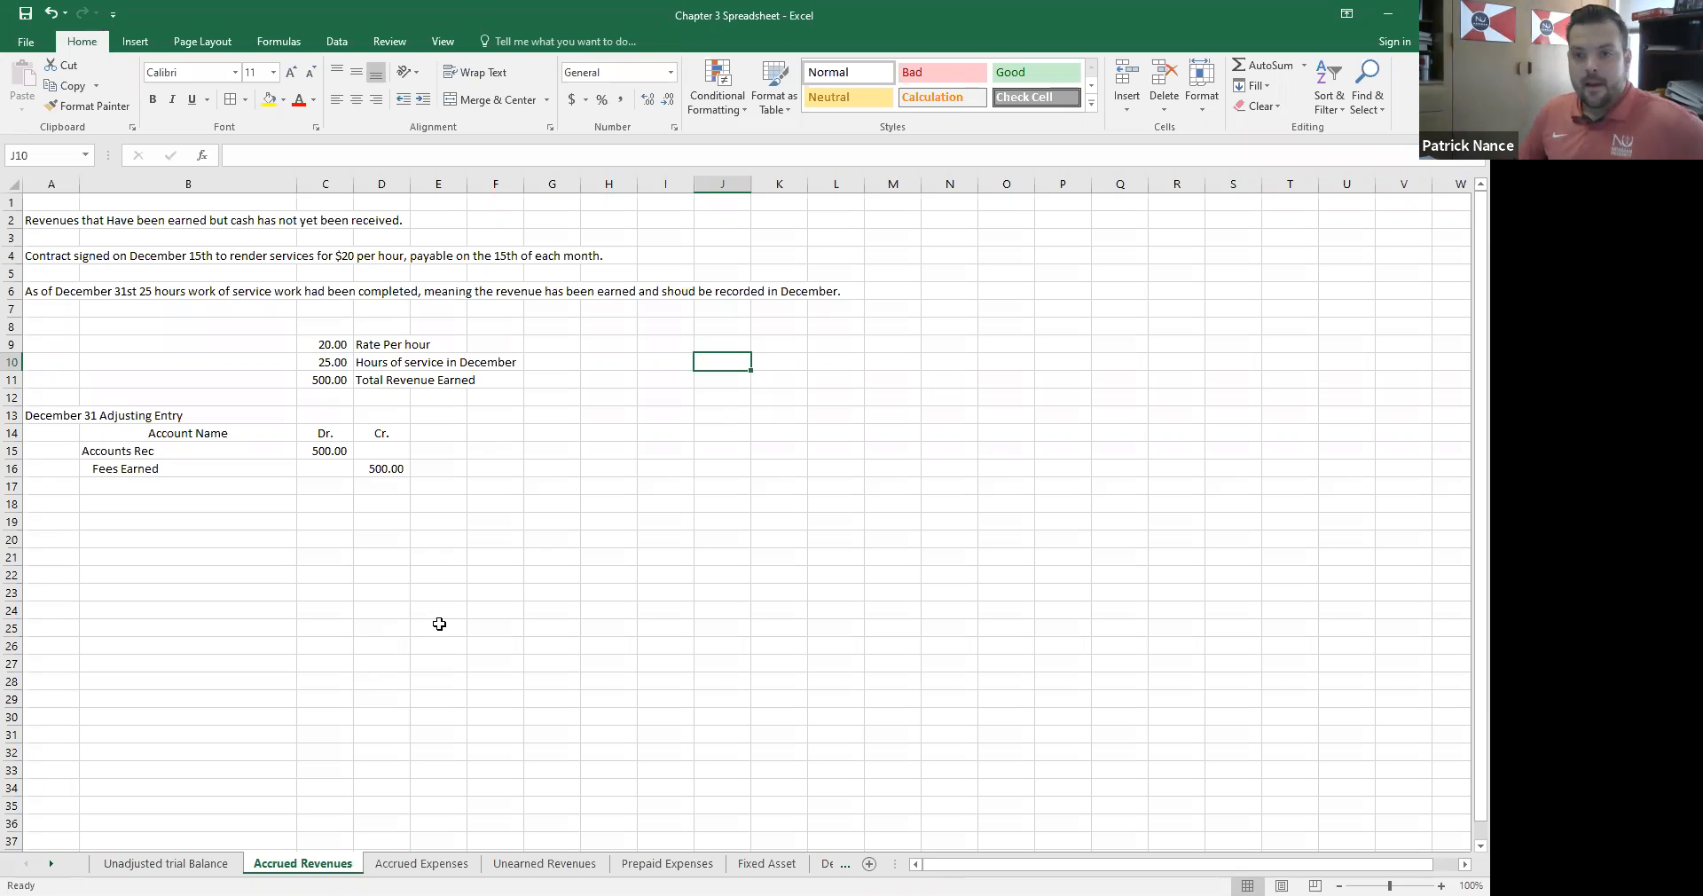
mouse_move(490, 569)
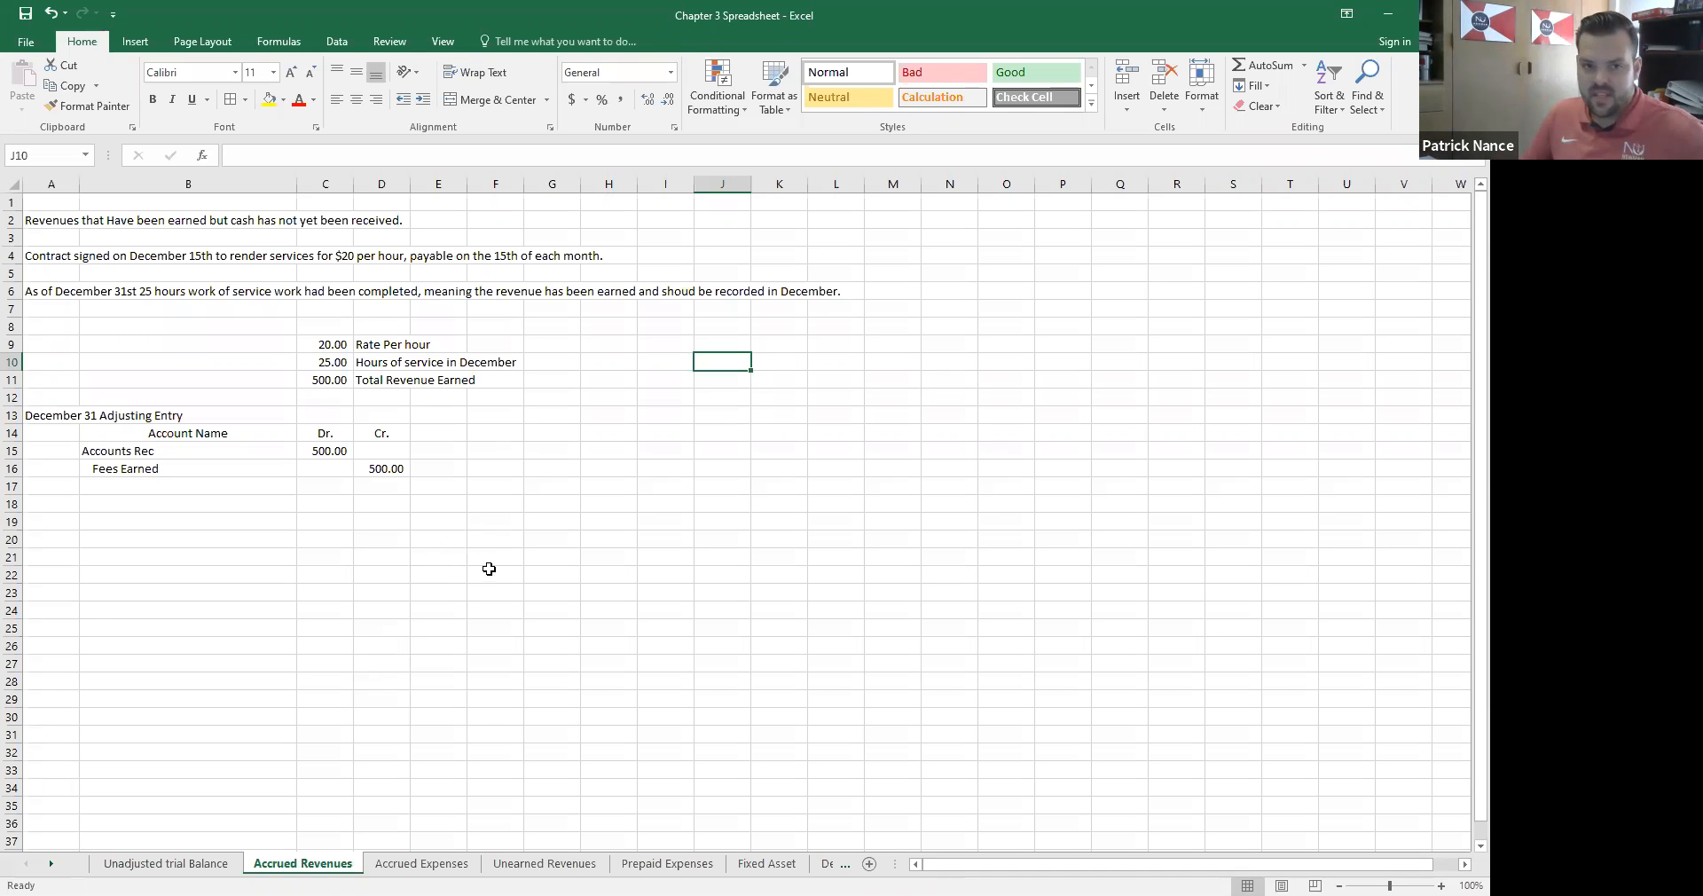
mouse_move(467, 589)
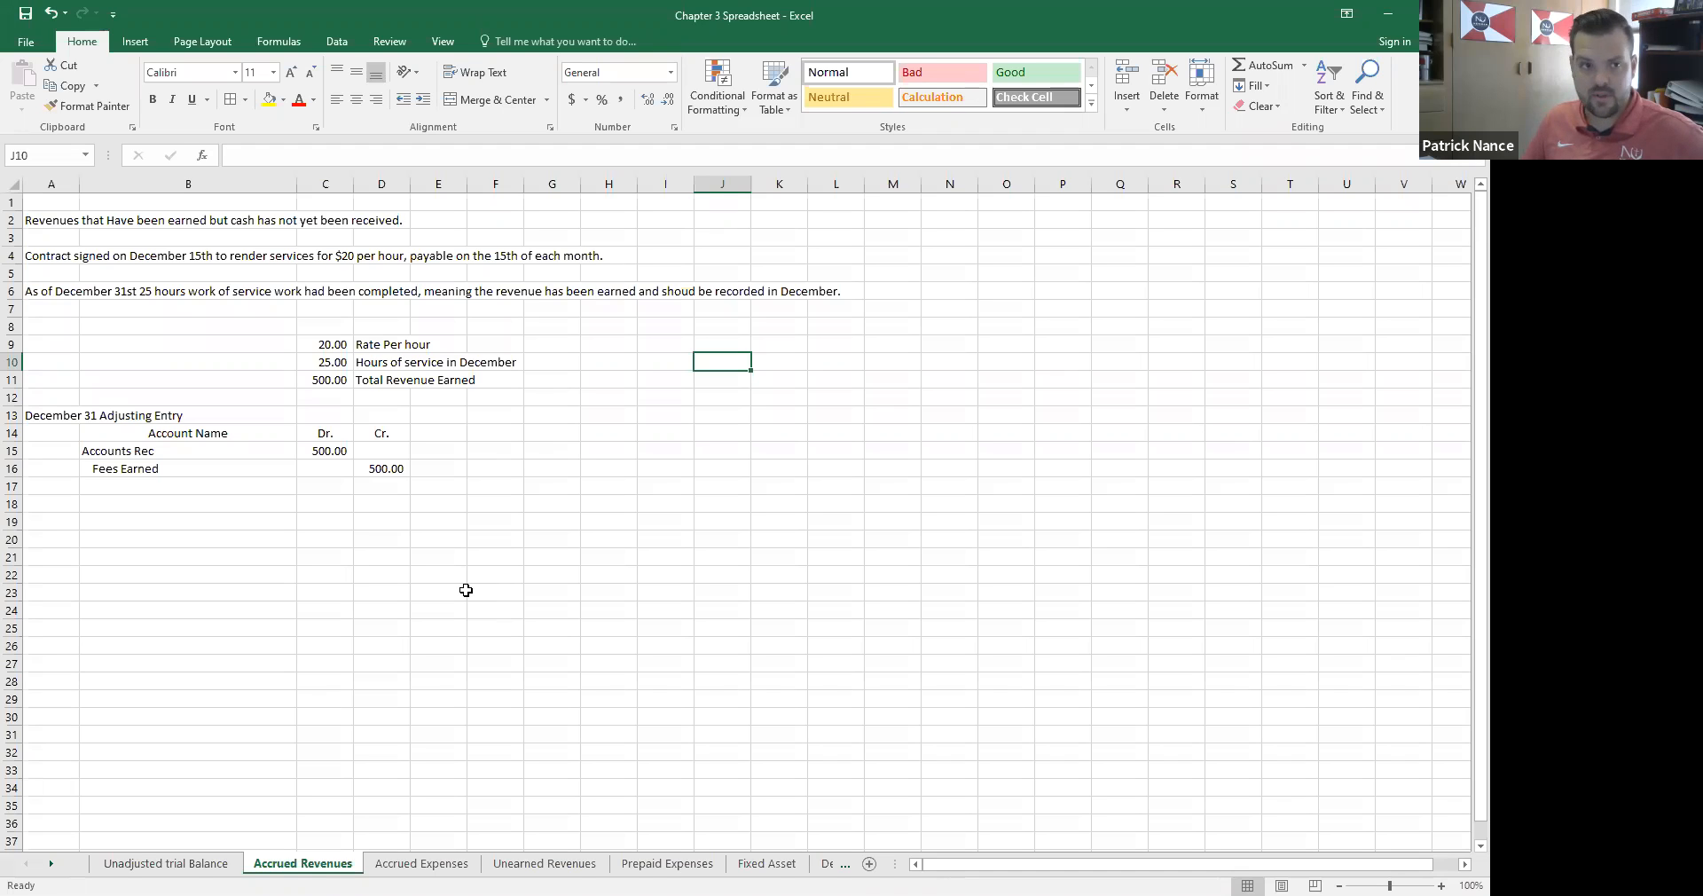
mouse_move(65, 252)
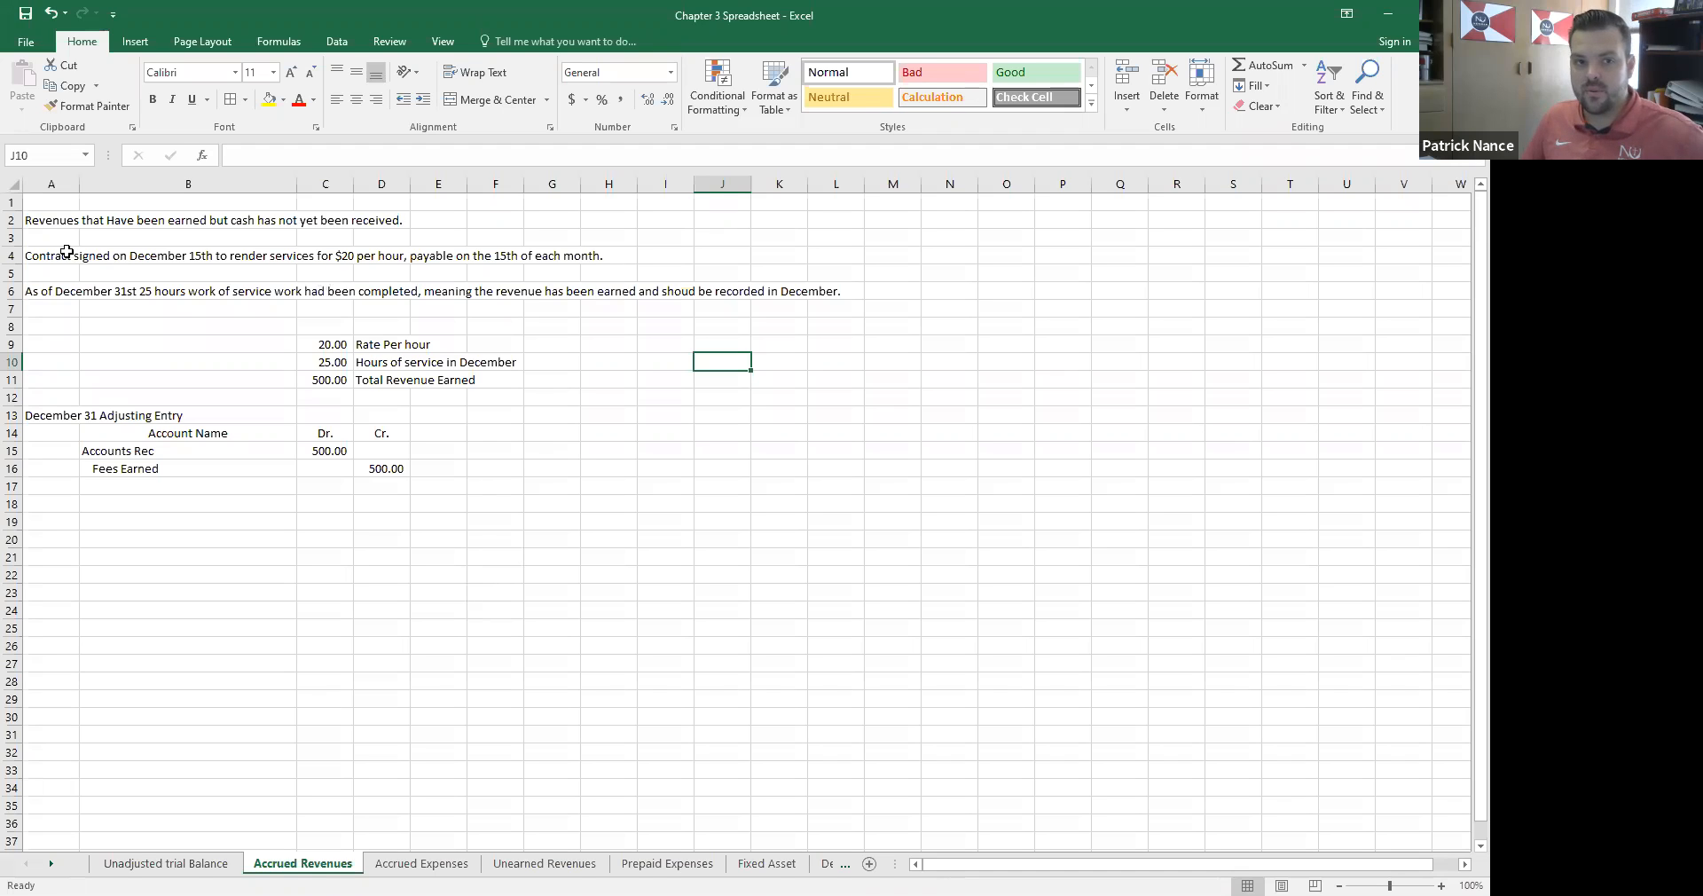
mouse_move(189, 266)
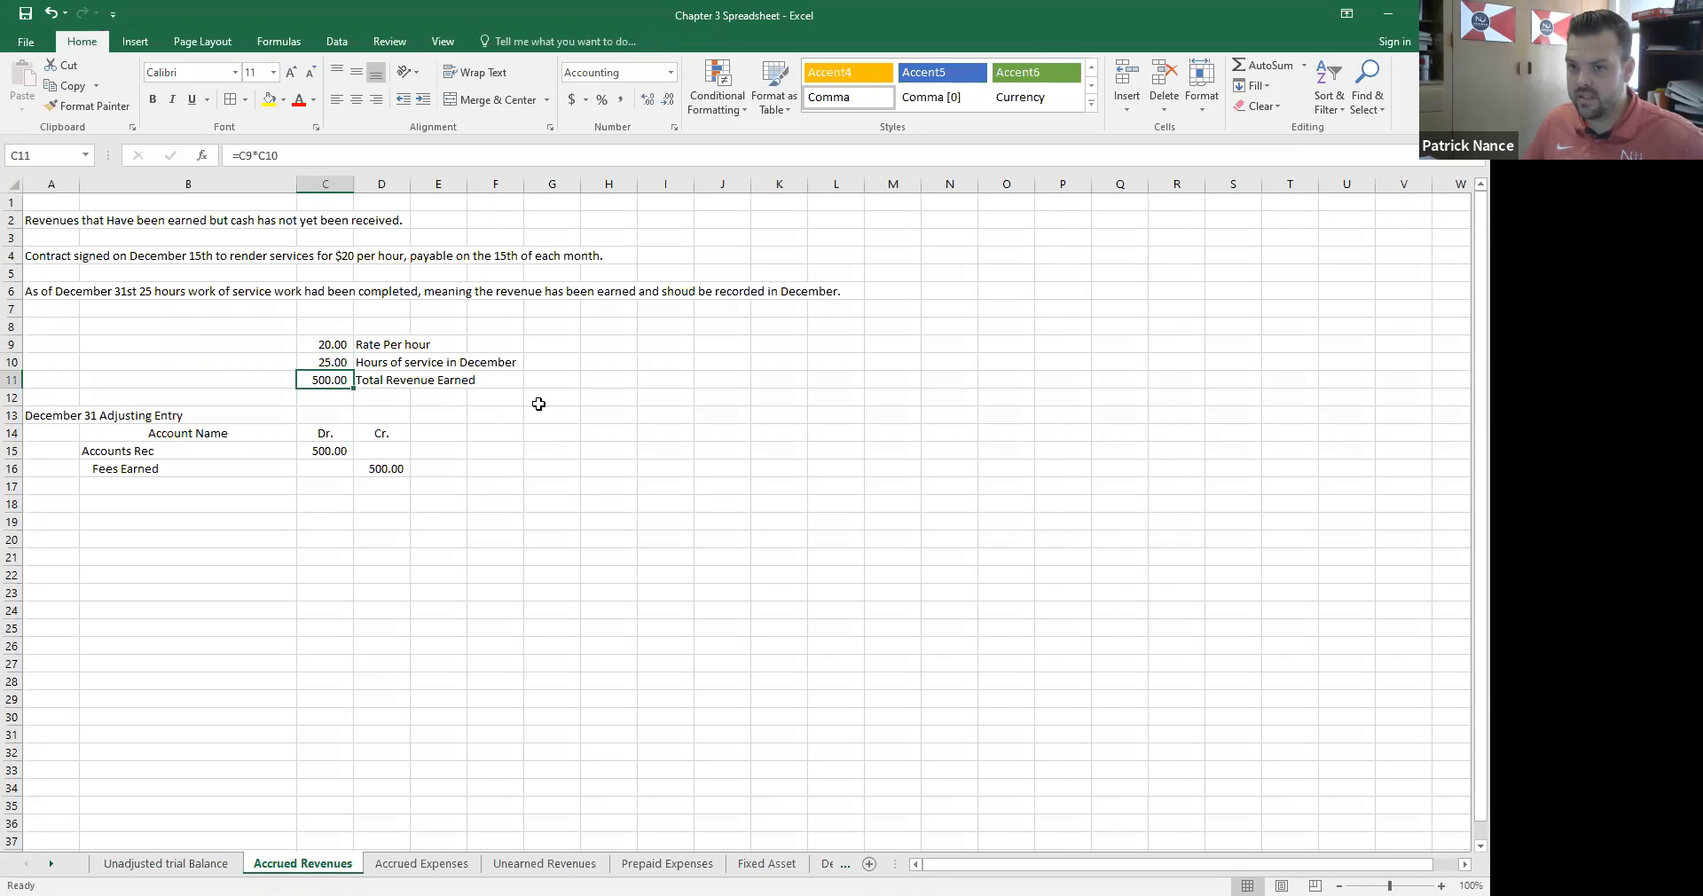
mouse_move(215, 477)
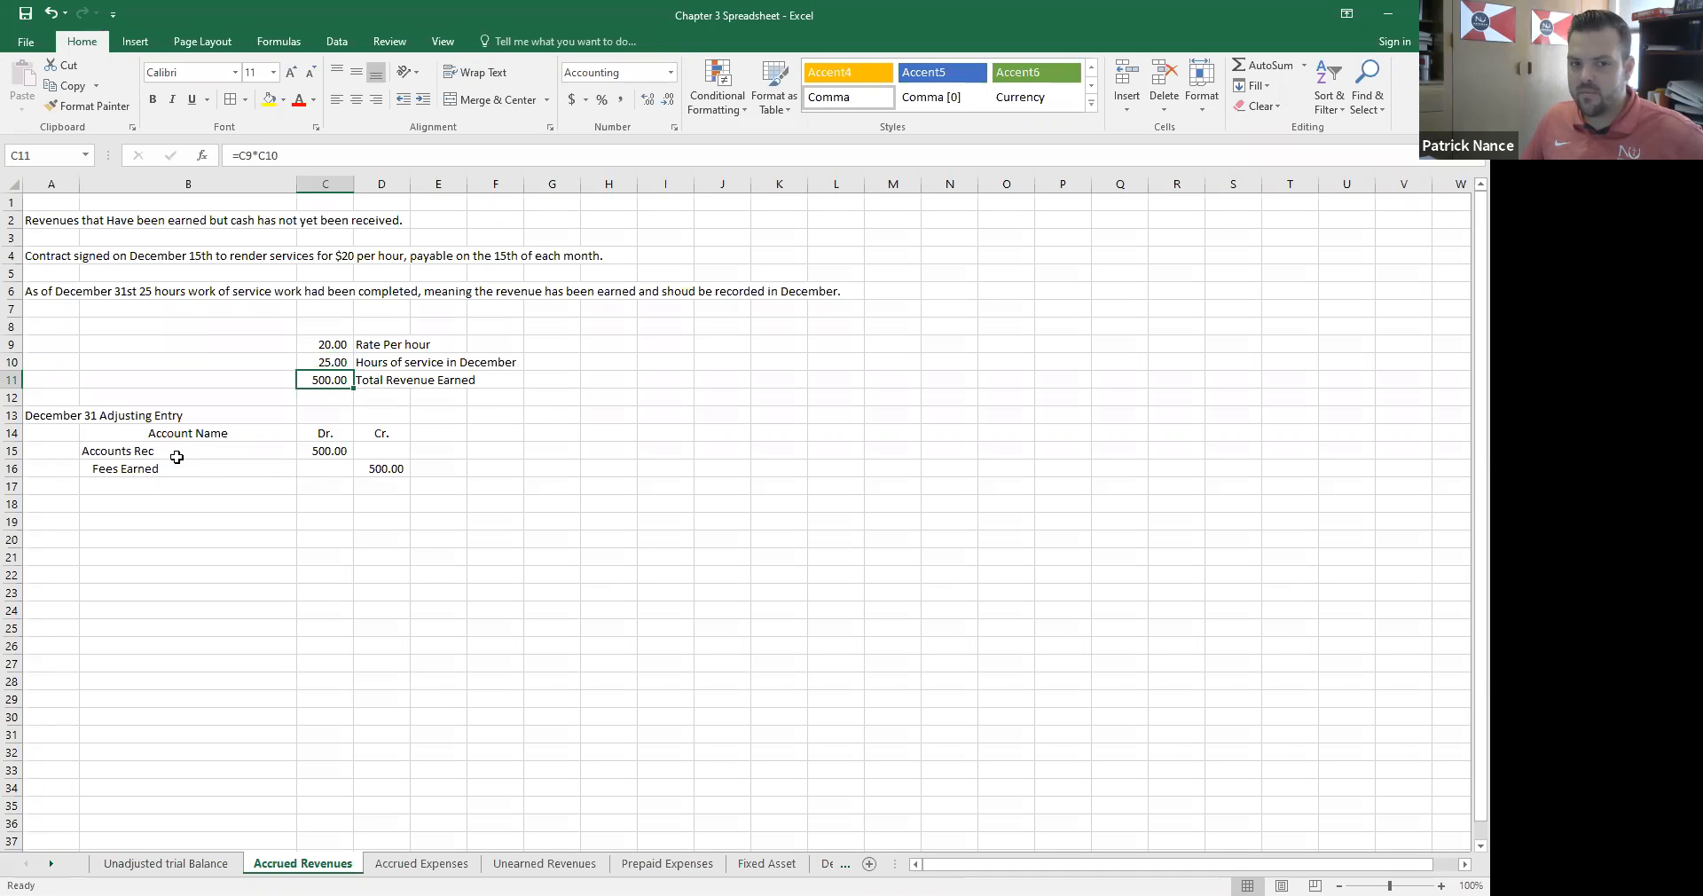
left_click(285, 397)
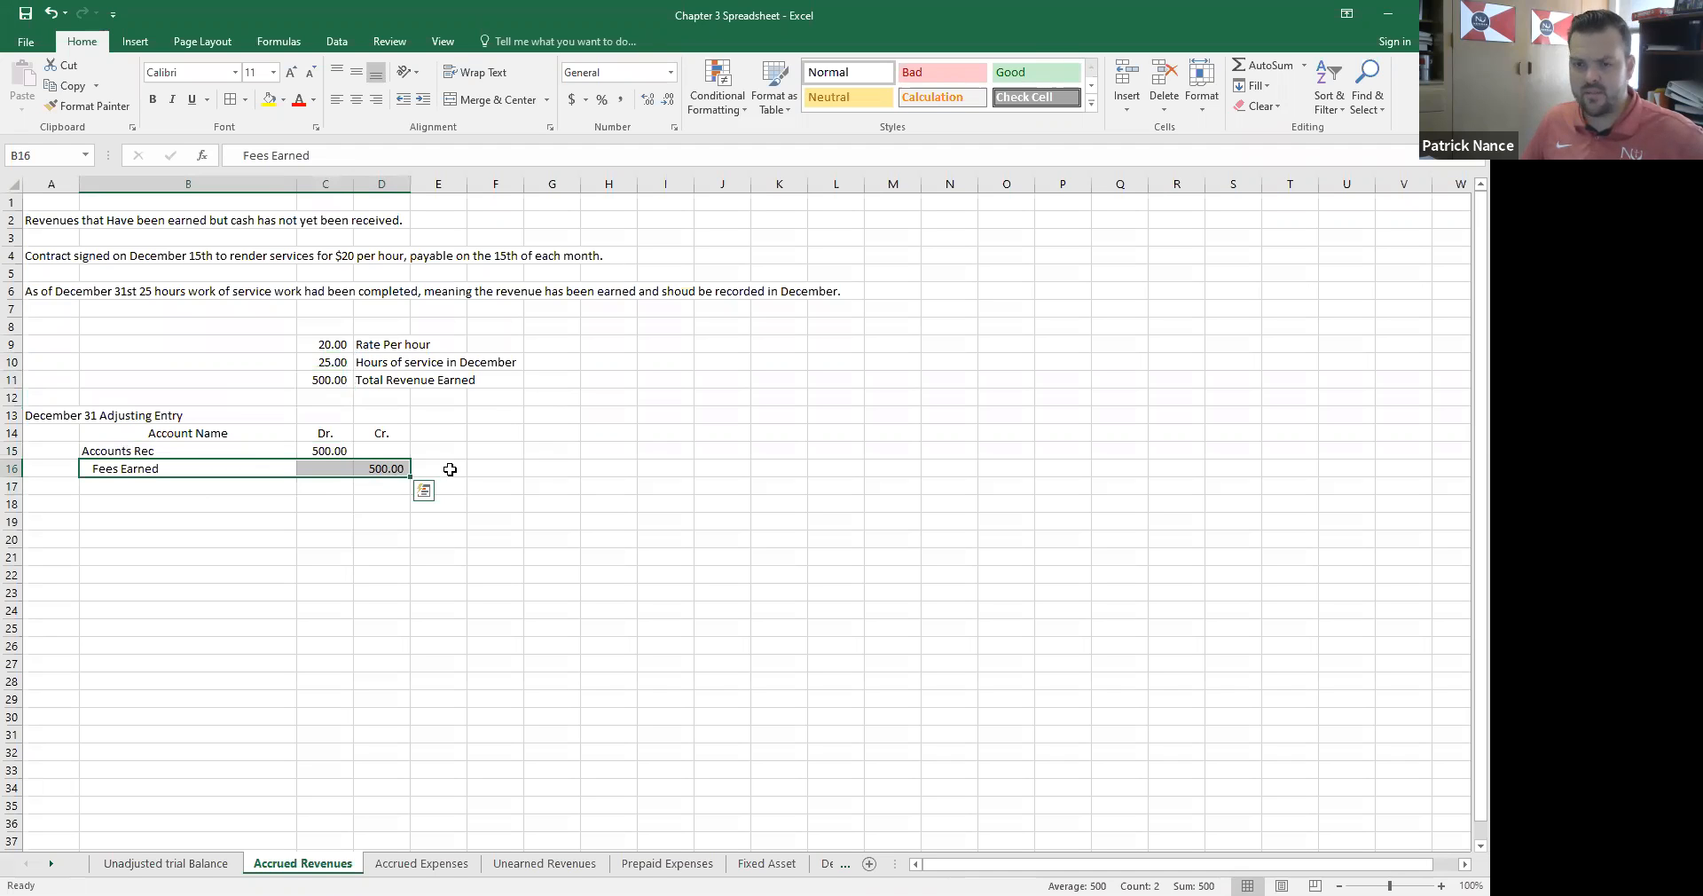
left_click(438, 468)
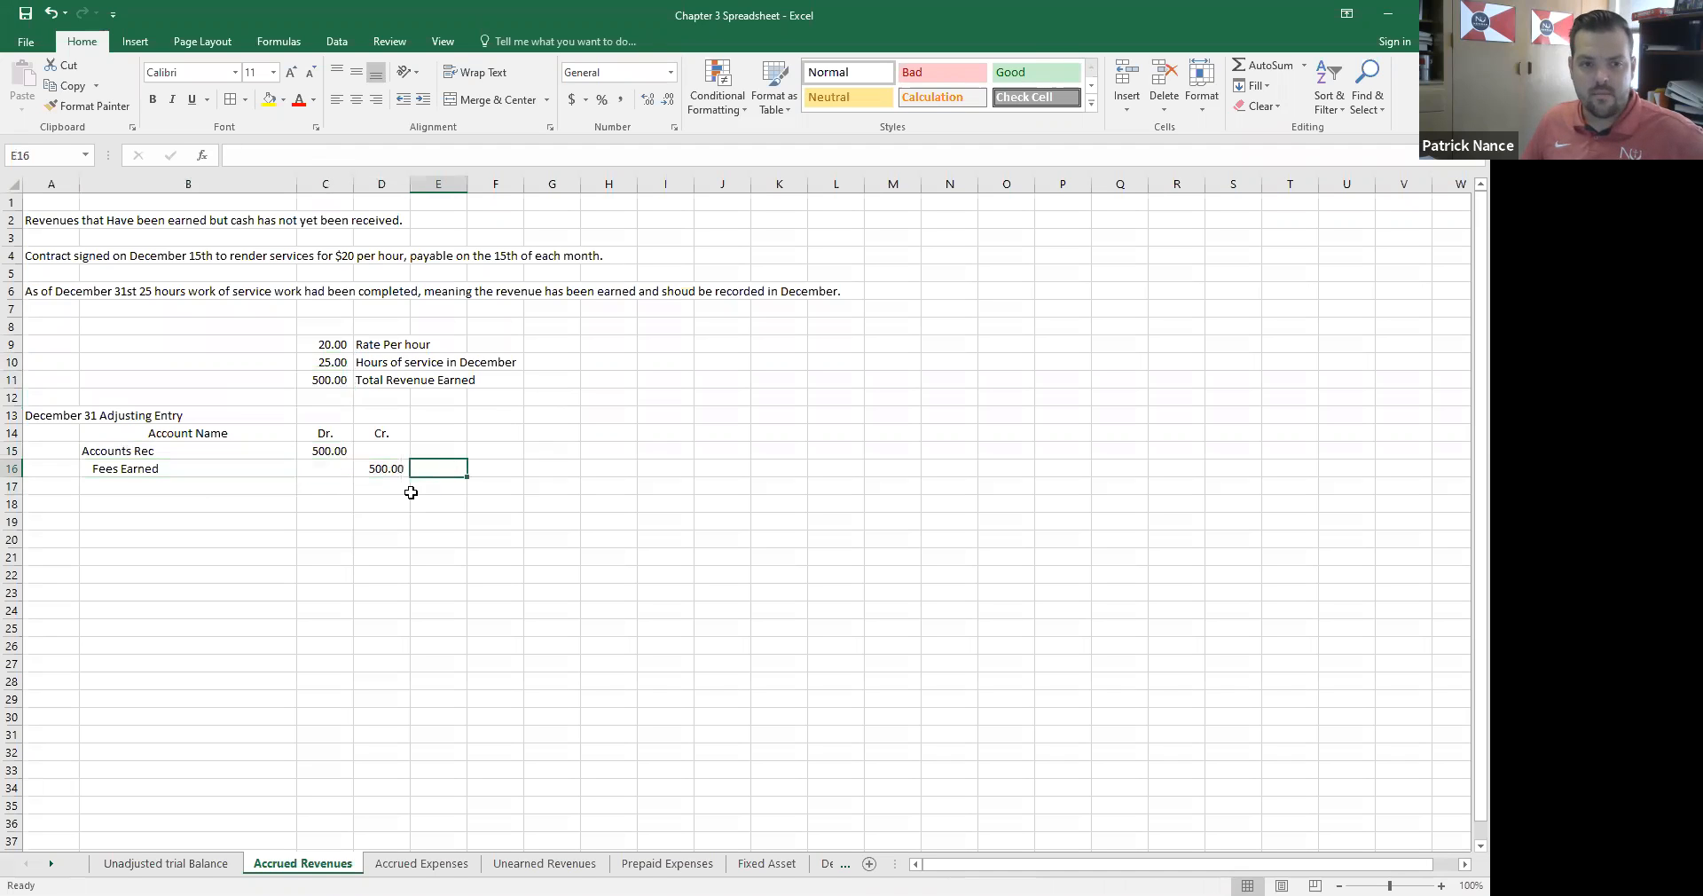
mouse_move(298, 520)
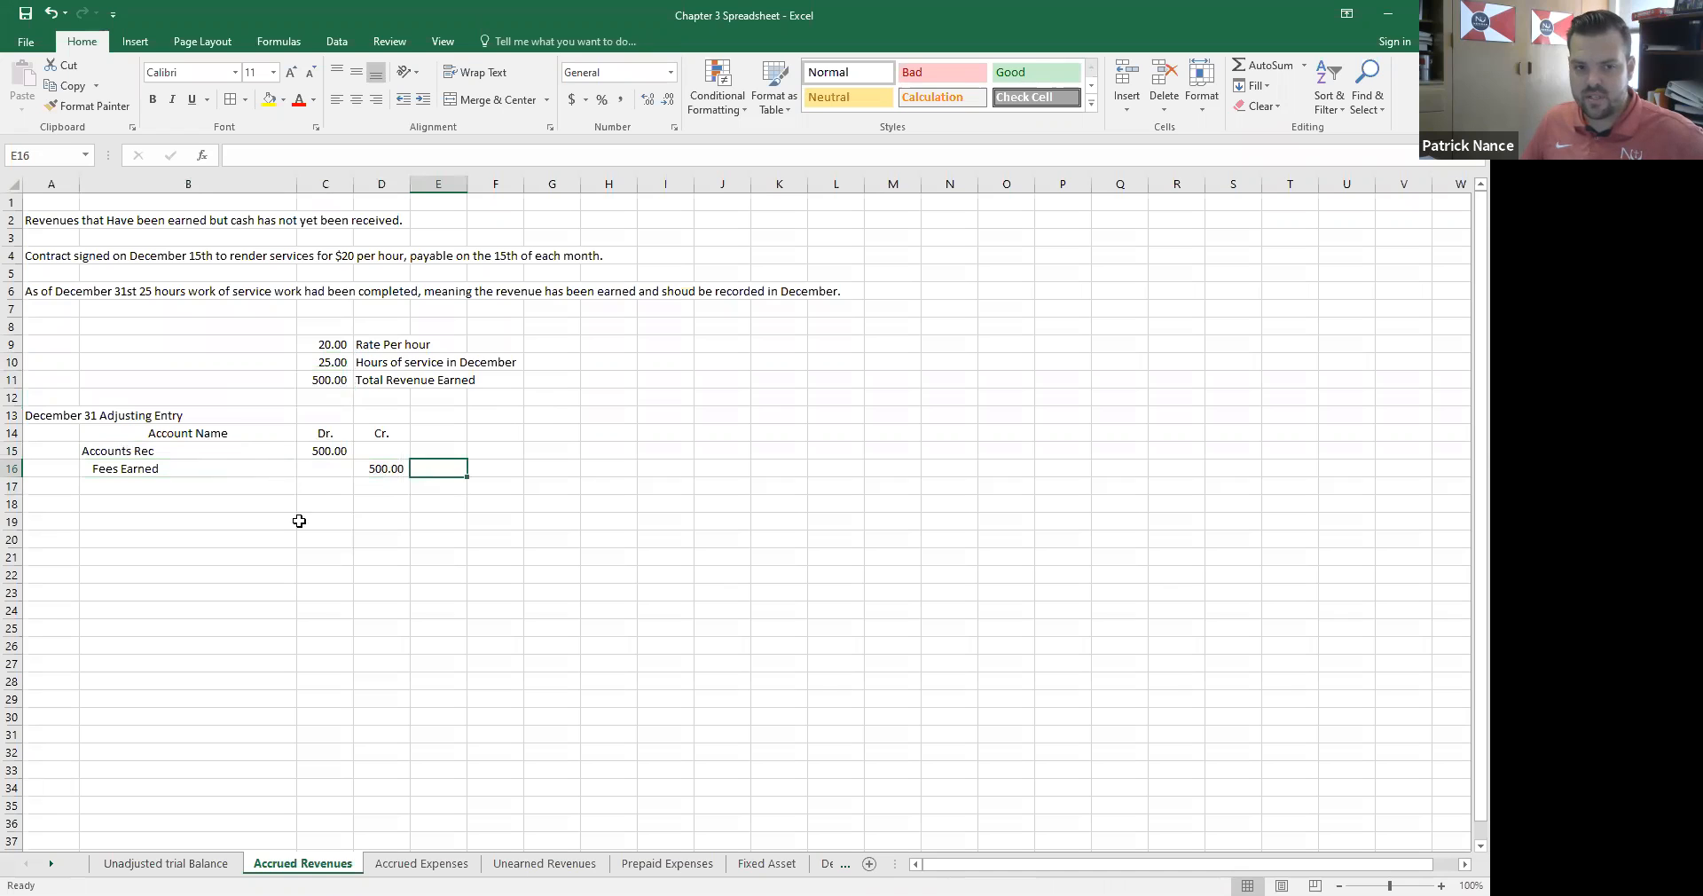
mouse_move(278, 568)
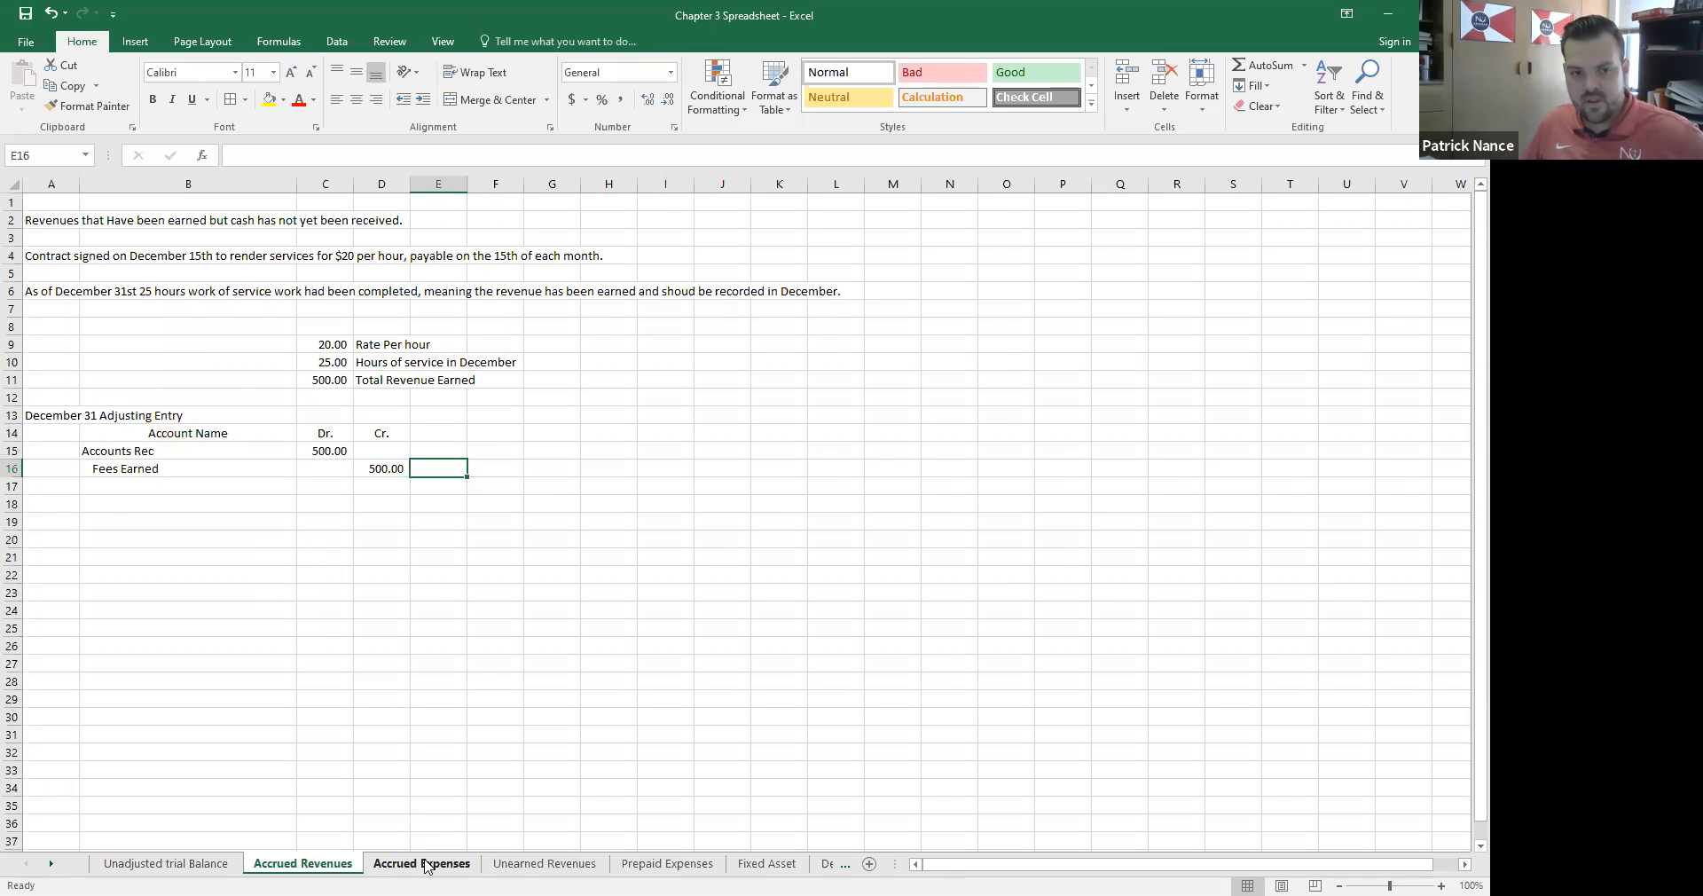
Step: Show the Accrued Expenses sheet with its payroll entries and empty wages T-accounts
left_click(422, 864)
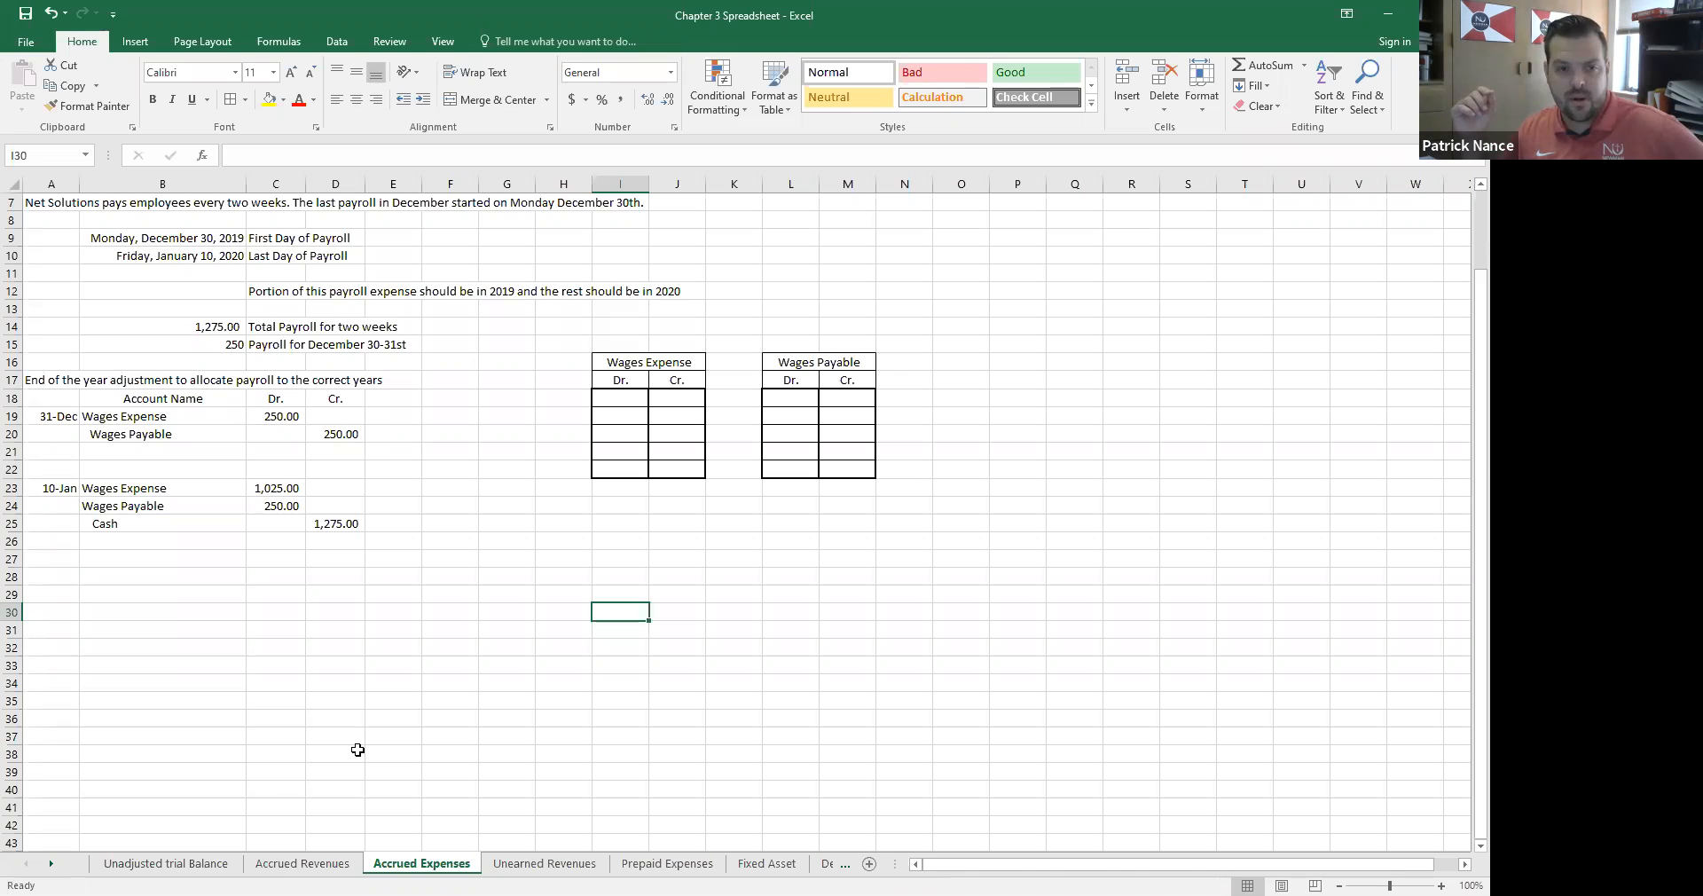
mouse_move(394, 674)
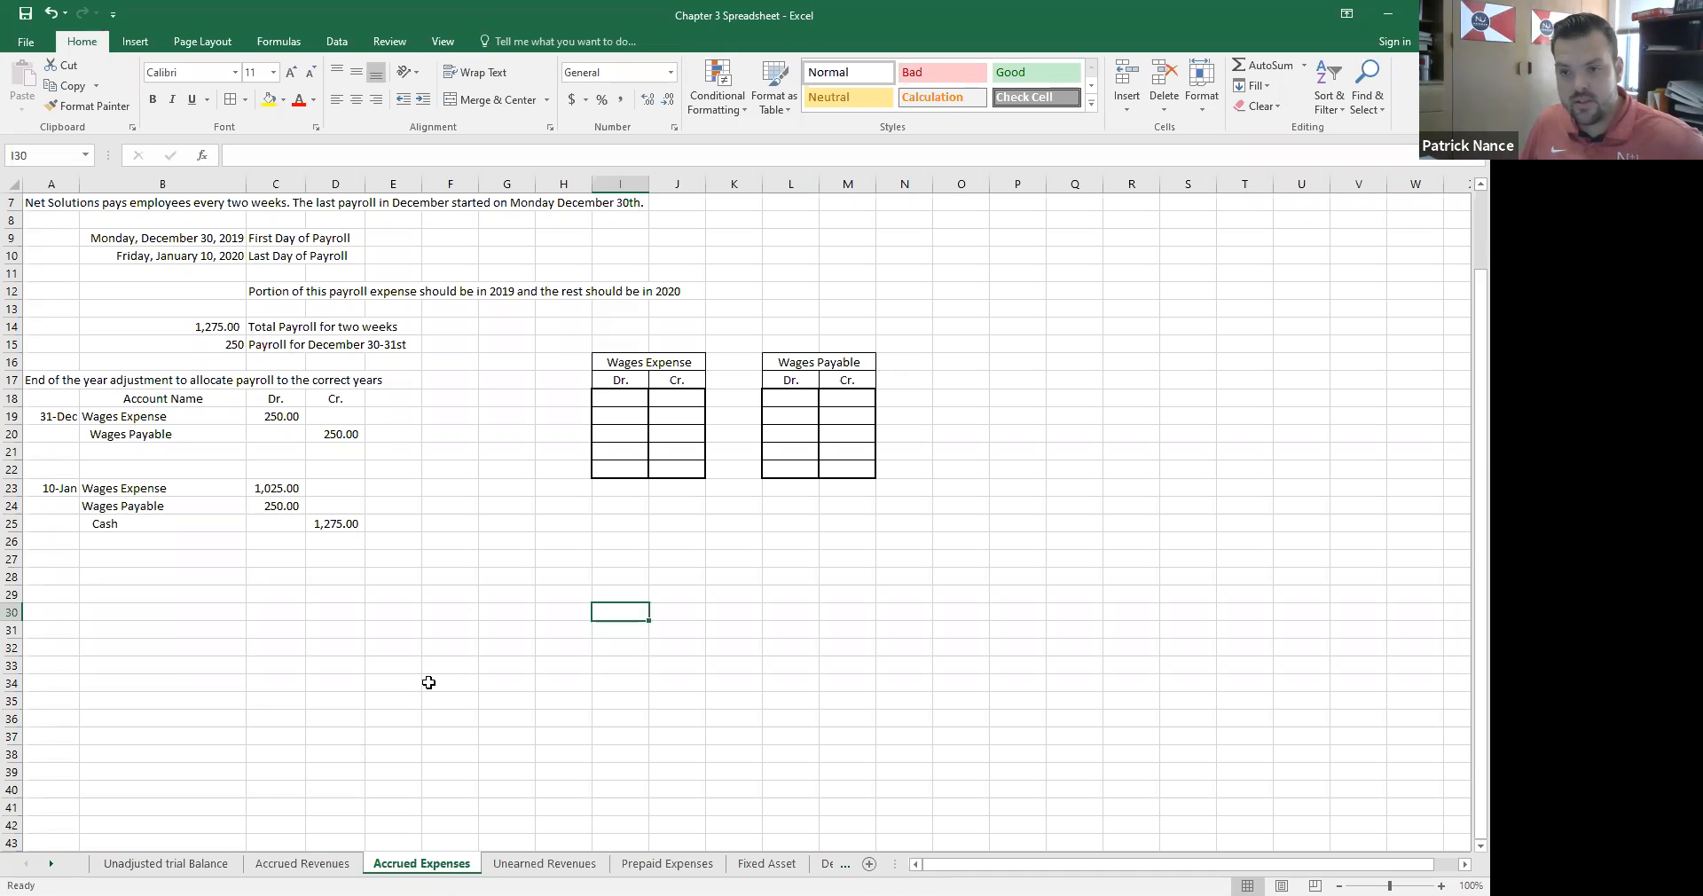
mouse_move(246, 415)
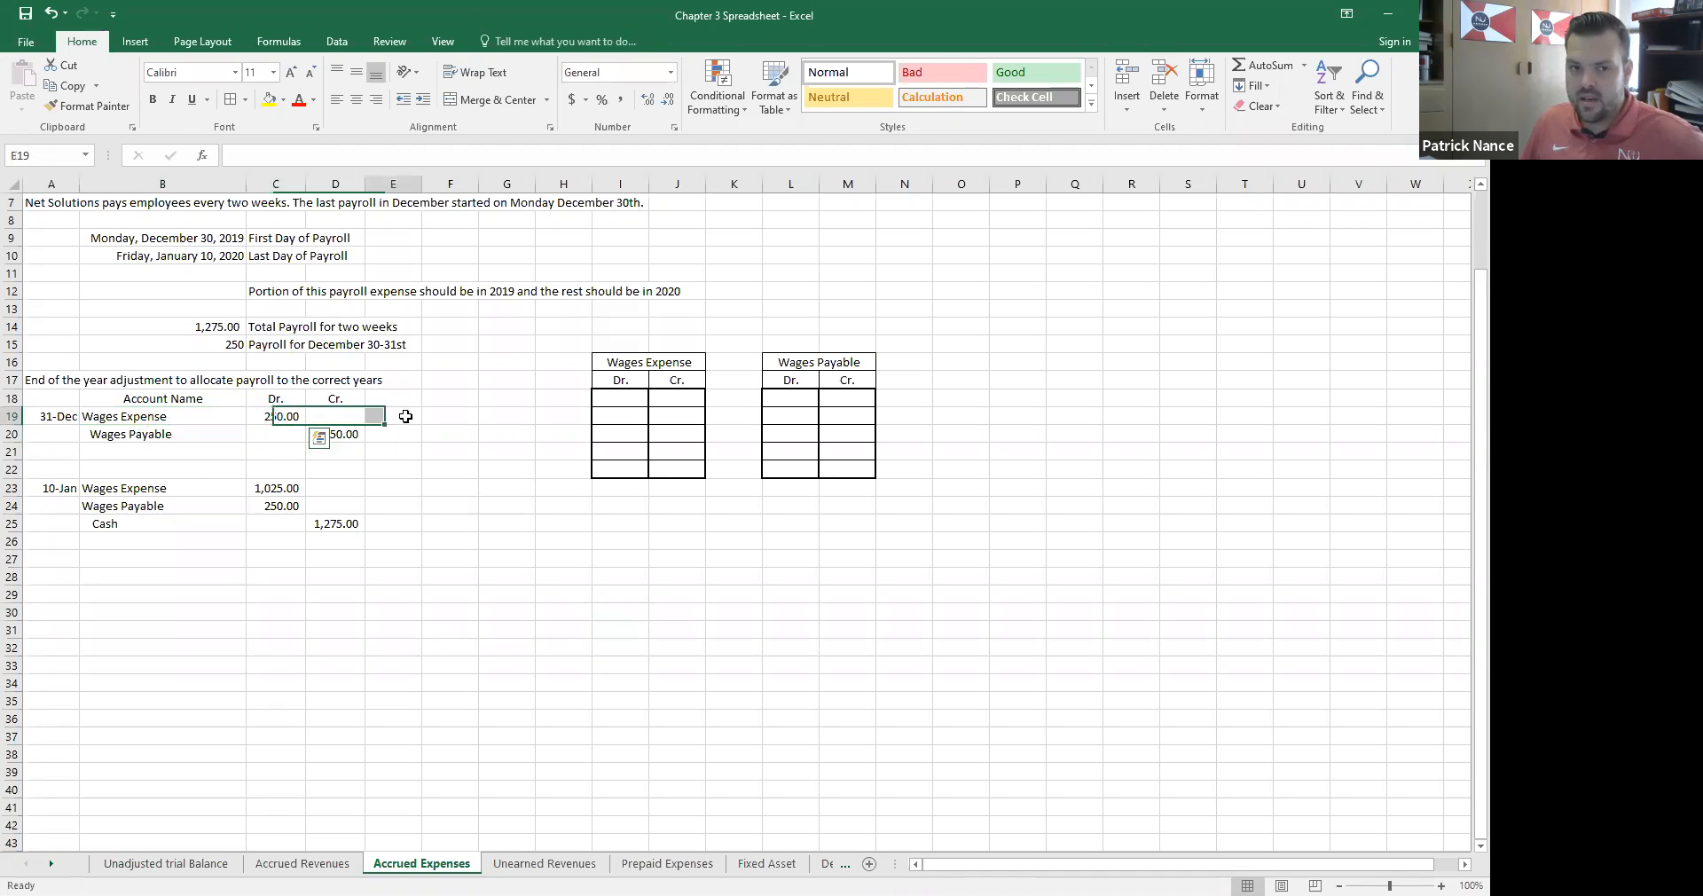
key("enter")
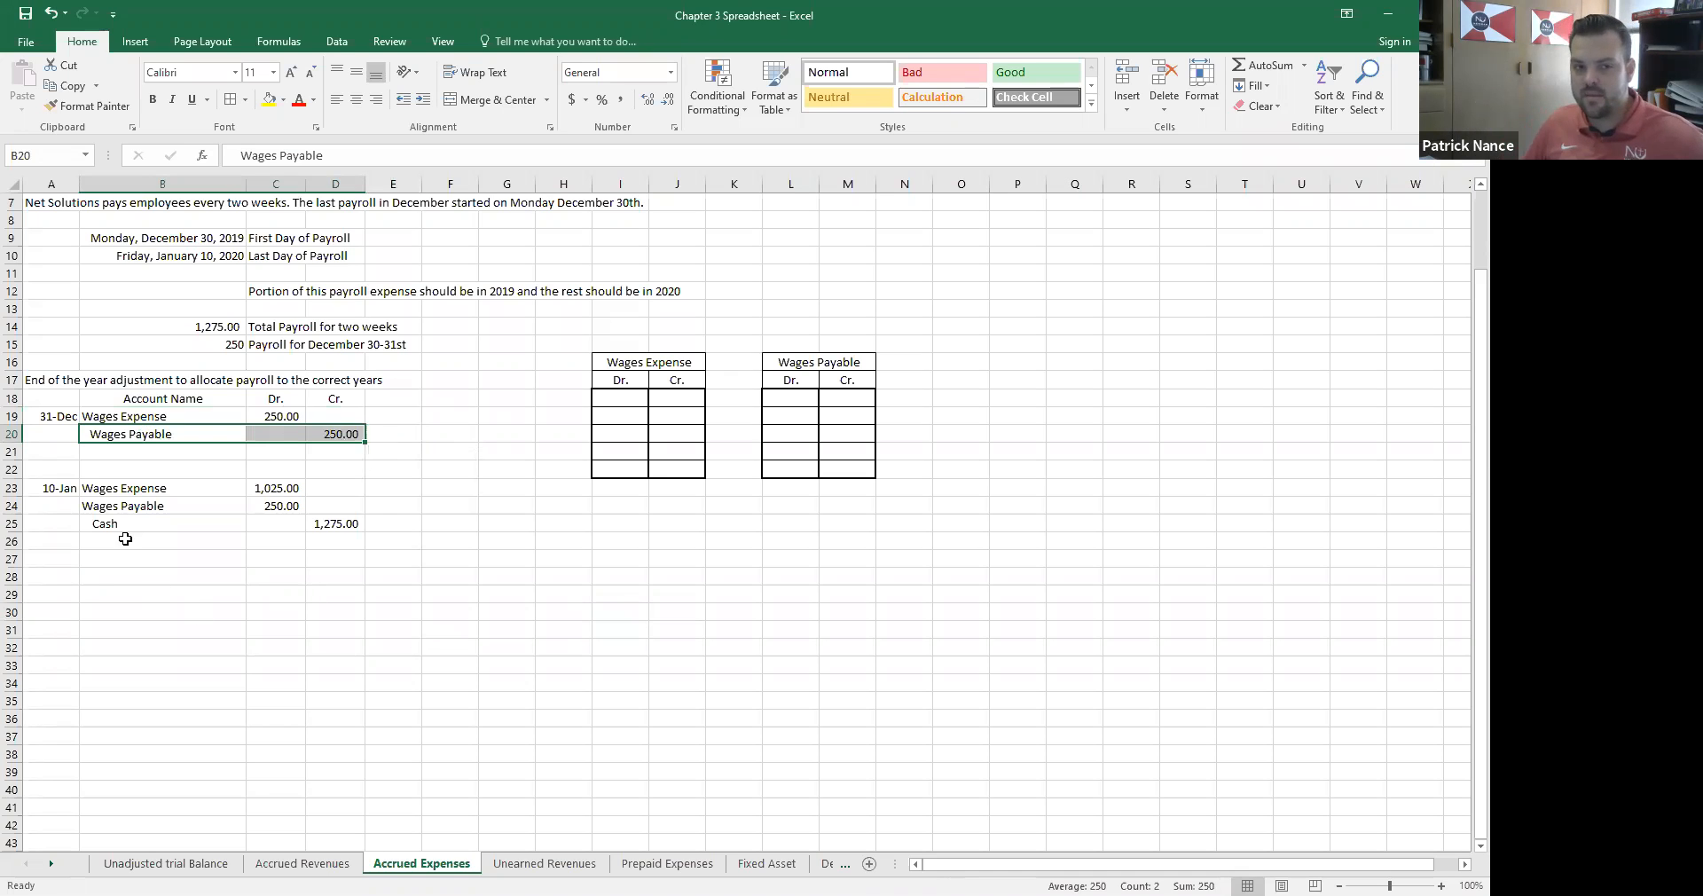
mouse_move(129, 488)
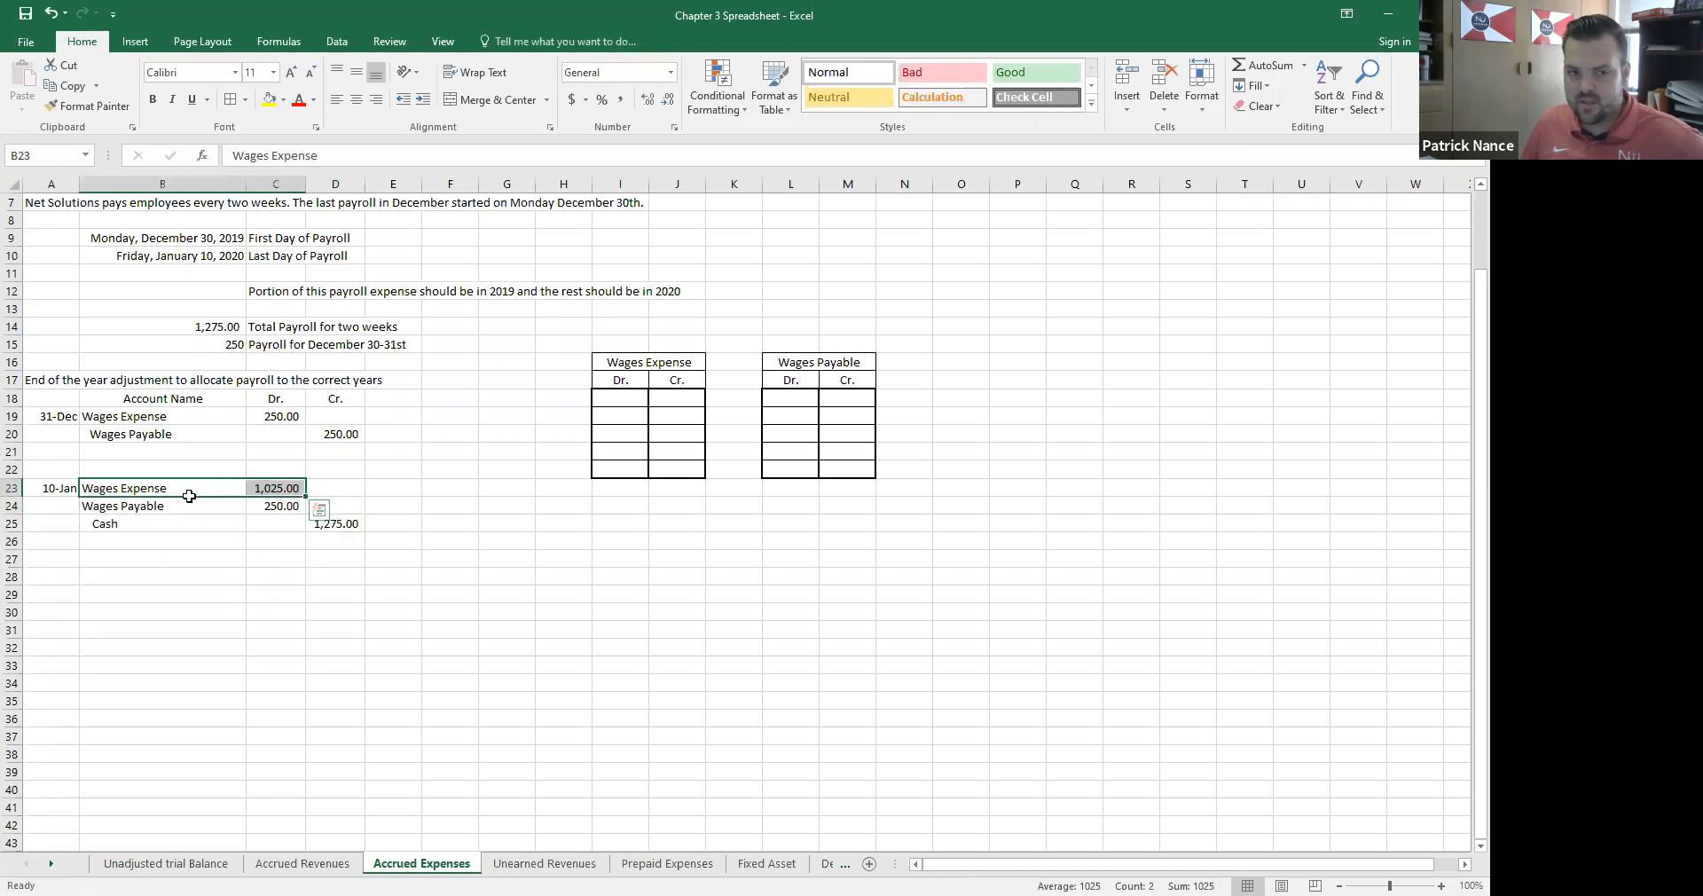
left_click(51, 488)
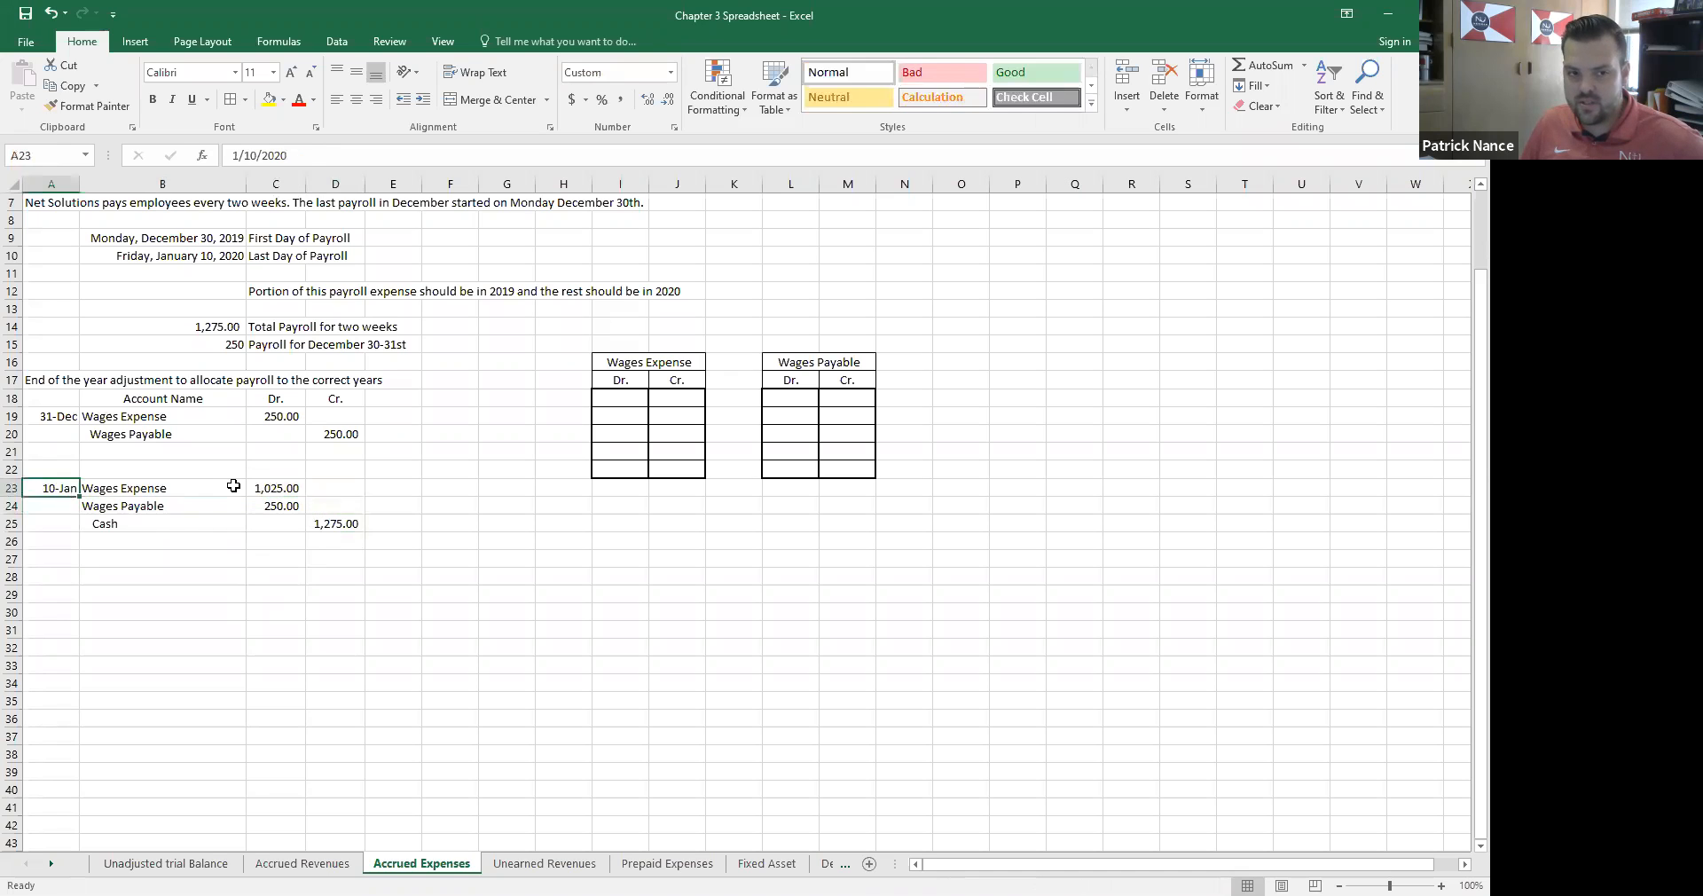
left_click(163, 506)
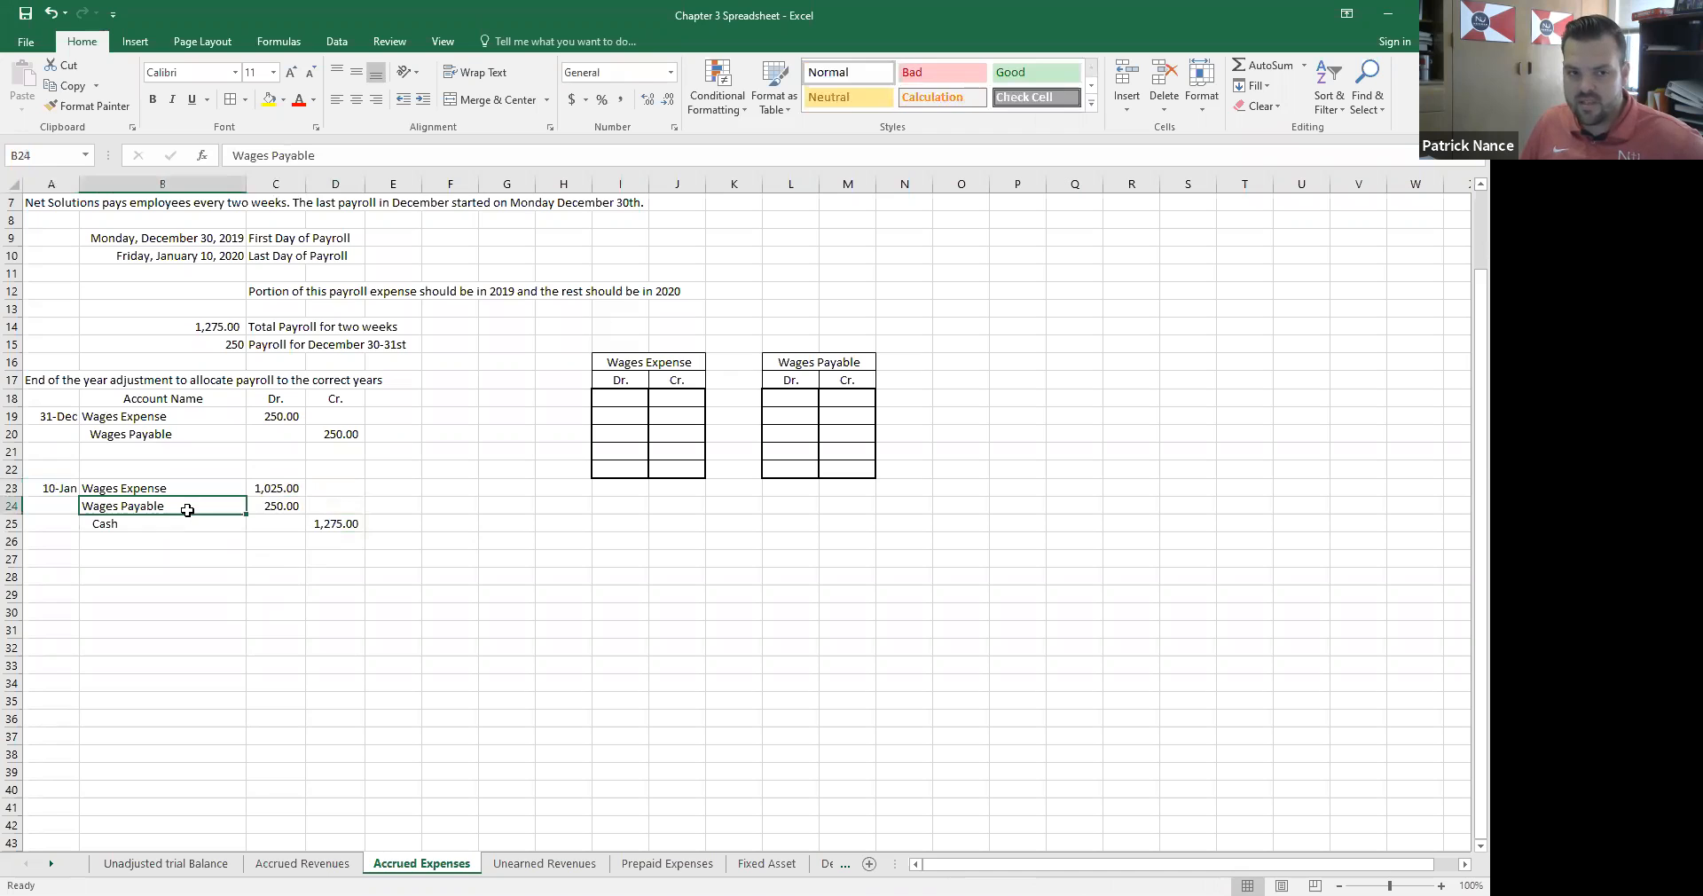
left_click_drag(163, 505, 337, 432)
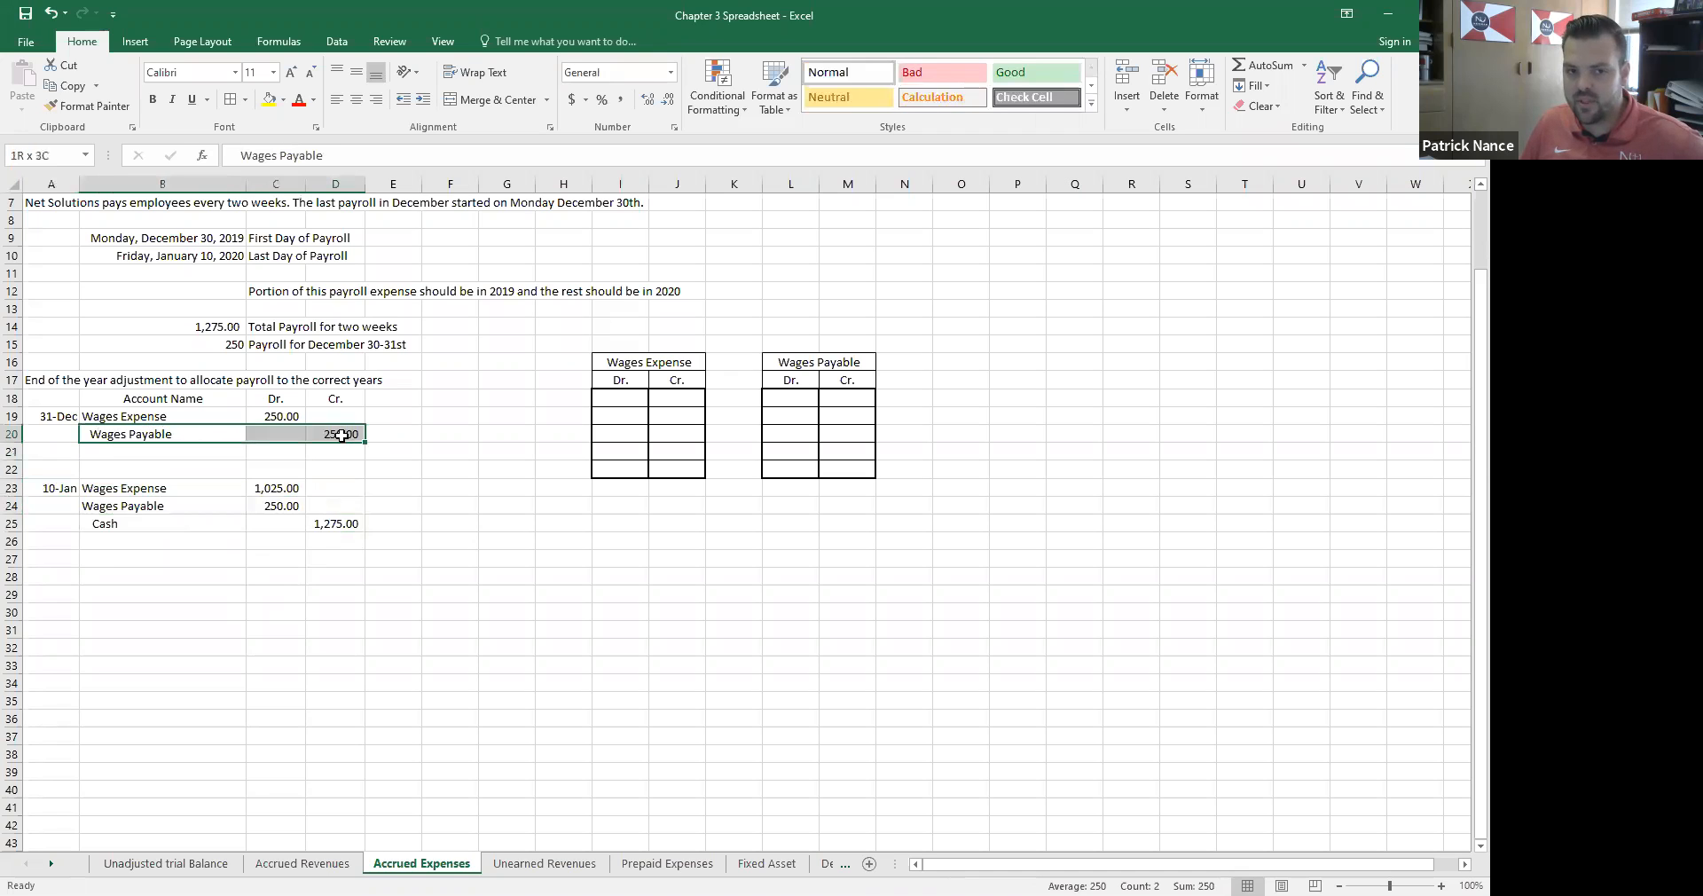
left_click(162, 433)
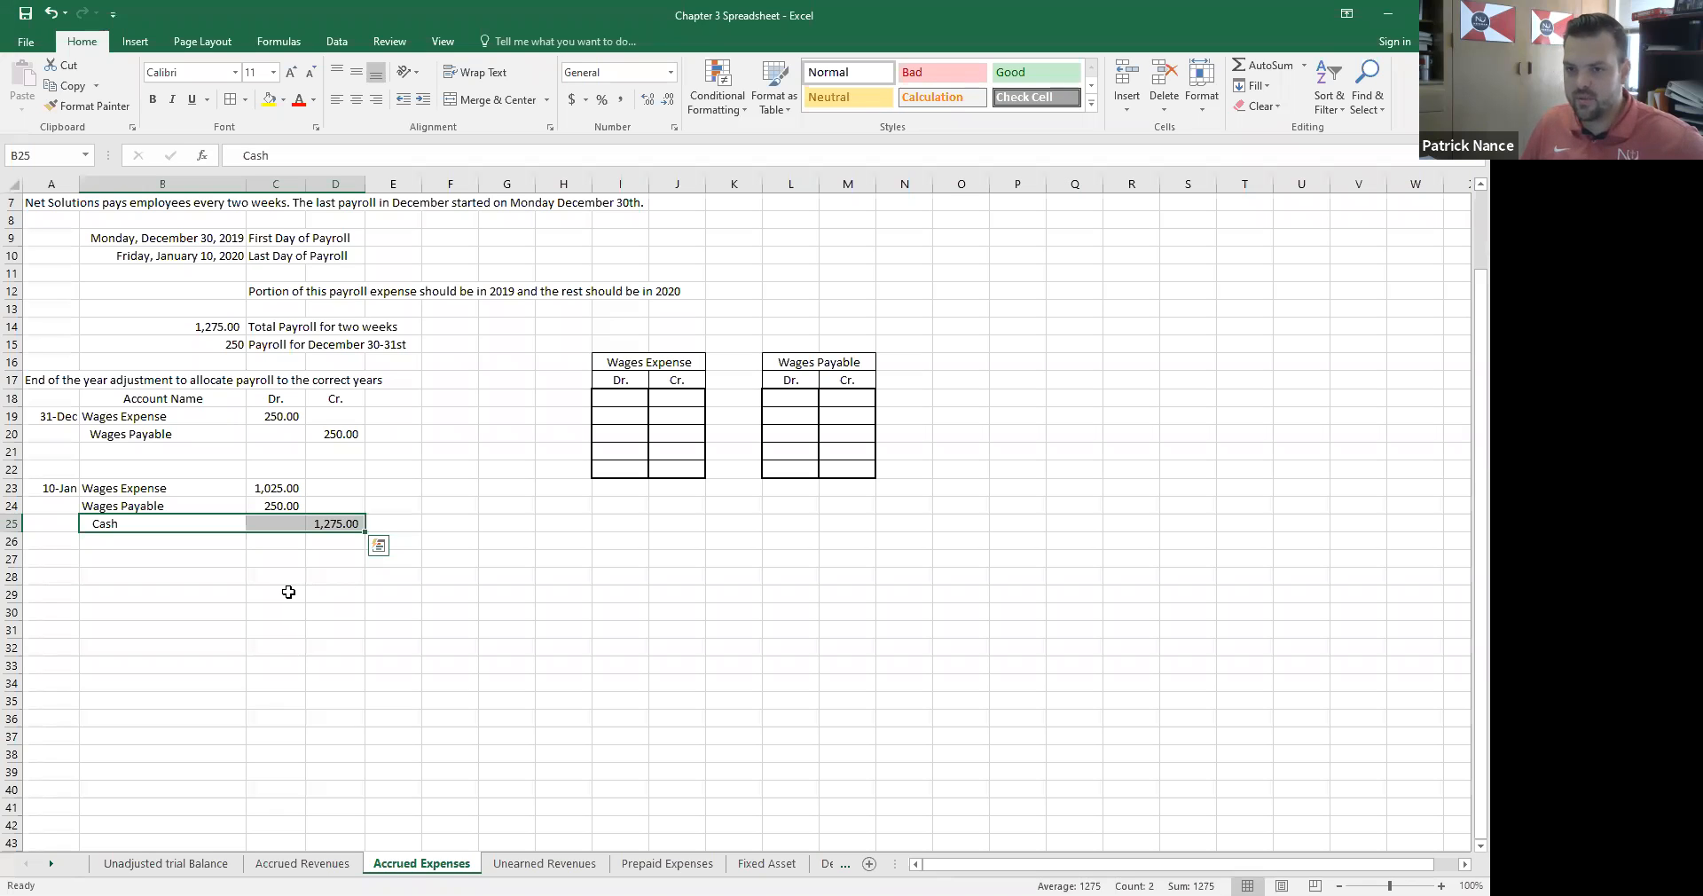
mouse_move(917, 569)
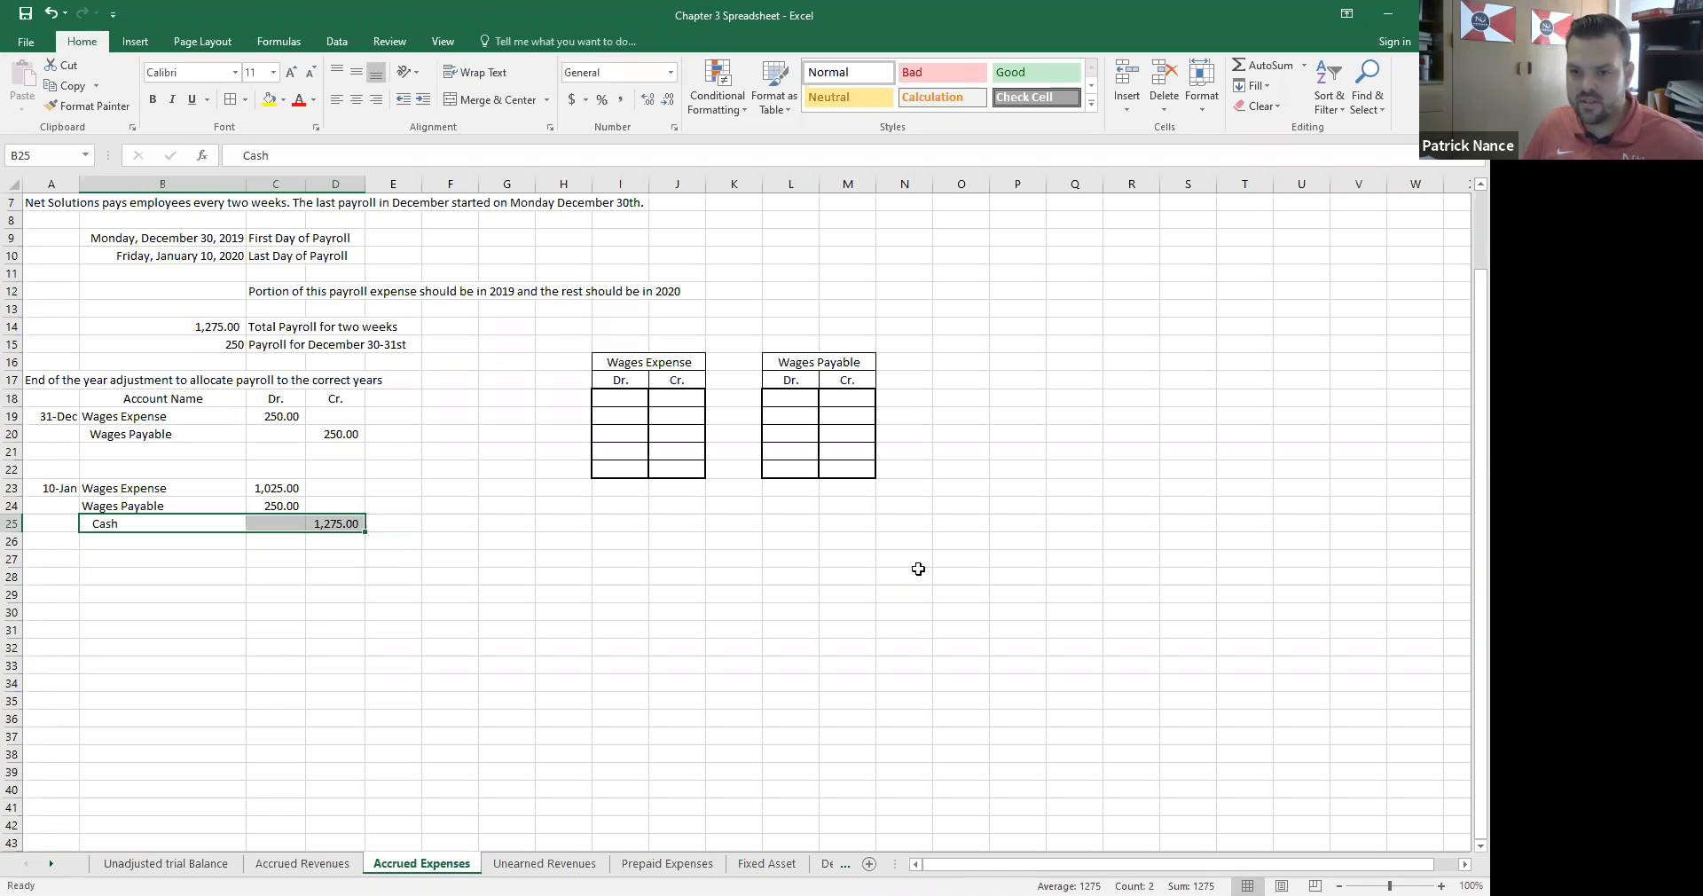
mouse_move(918, 568)
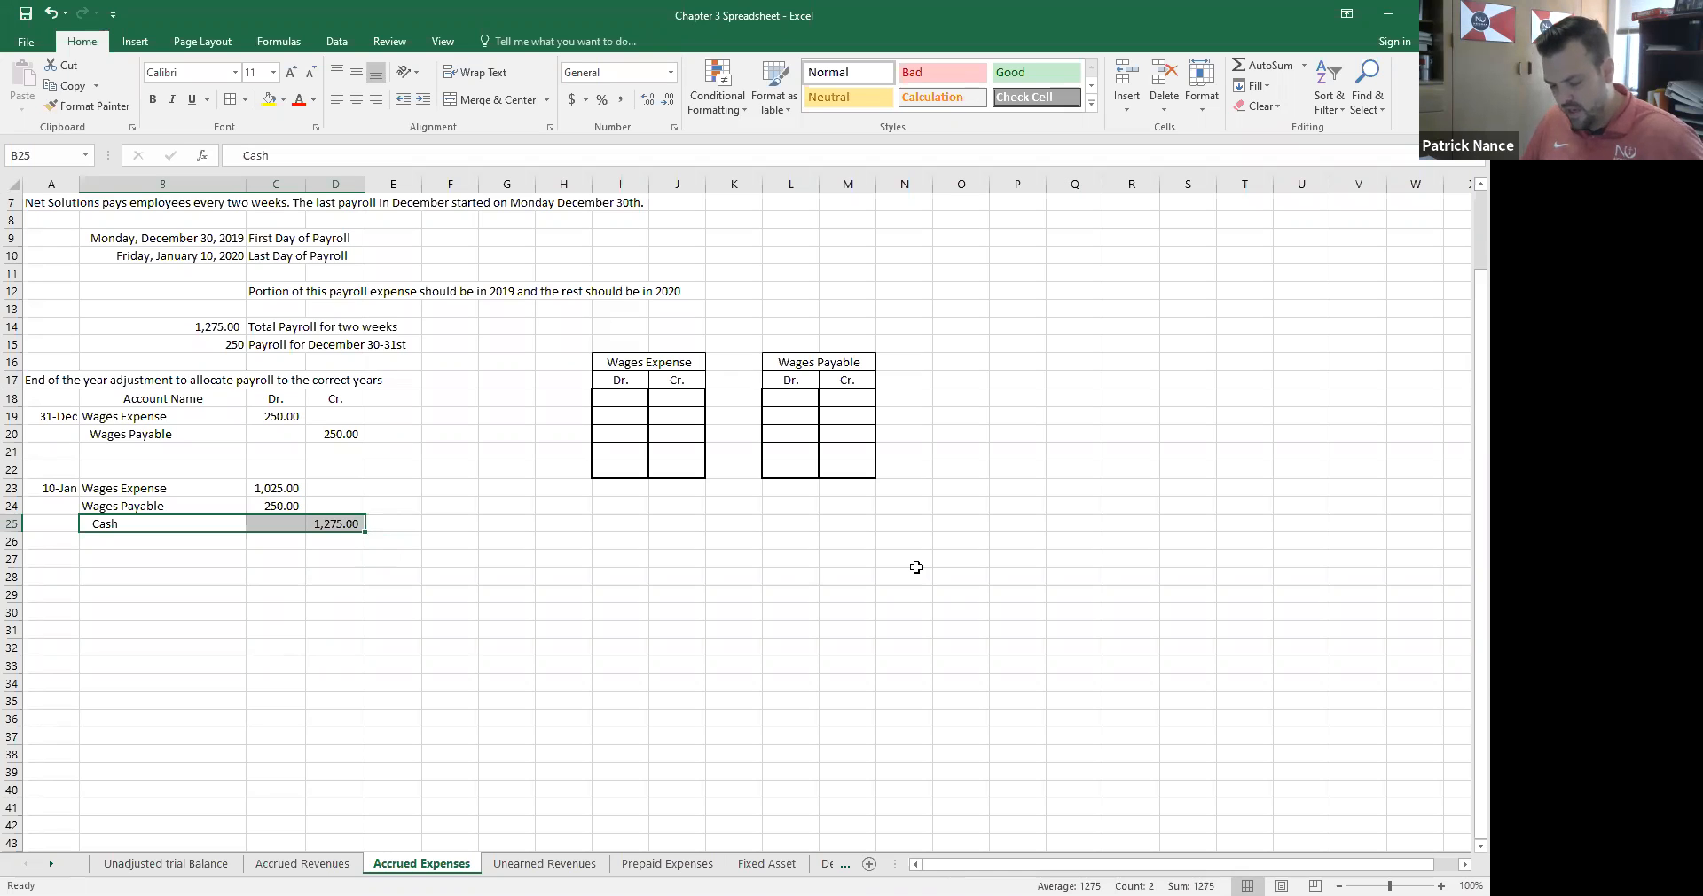
mouse_move(798, 360)
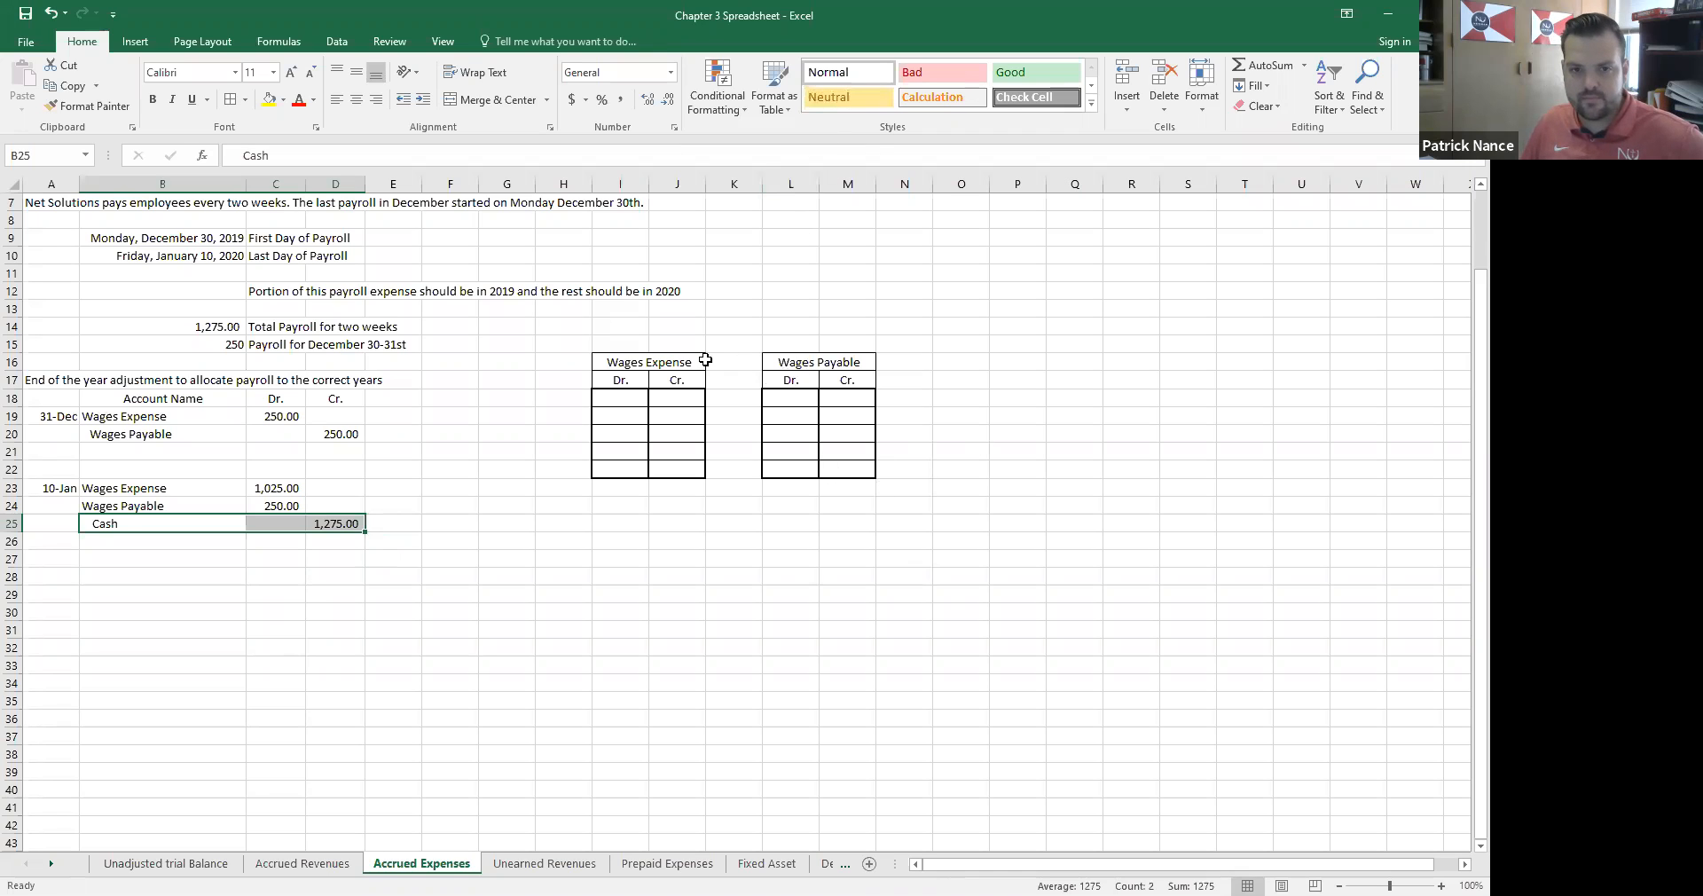
Step: Post a 250 debit to Wages Expense and a 250 credit to Wages Payable, discarding a stray 1025
left_click(619, 397)
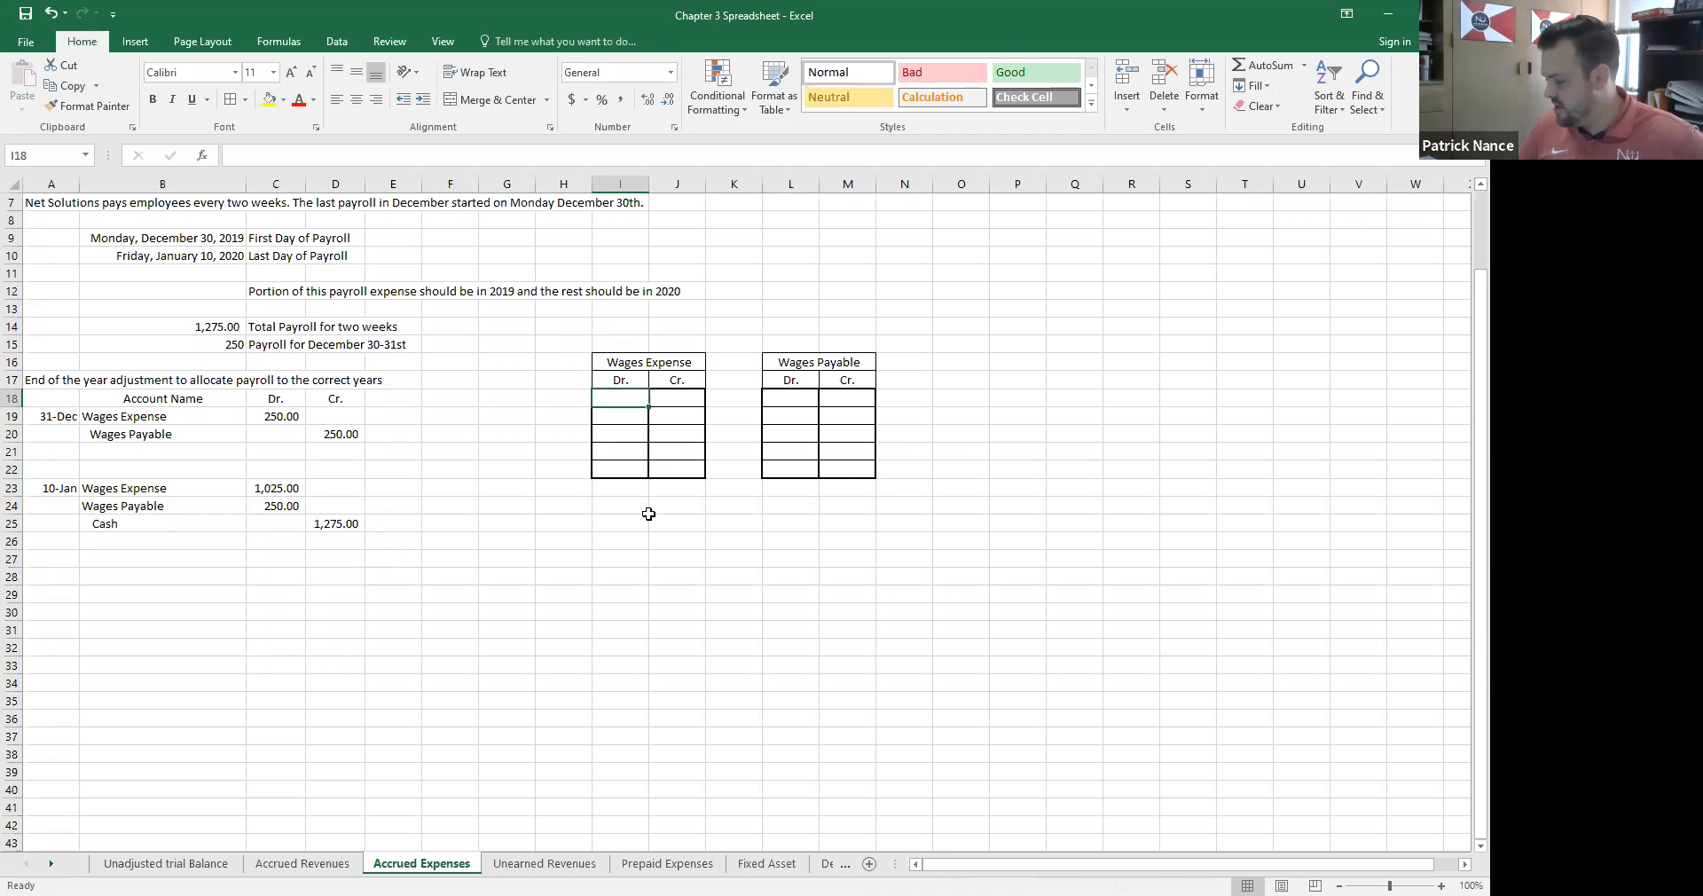
type("250")
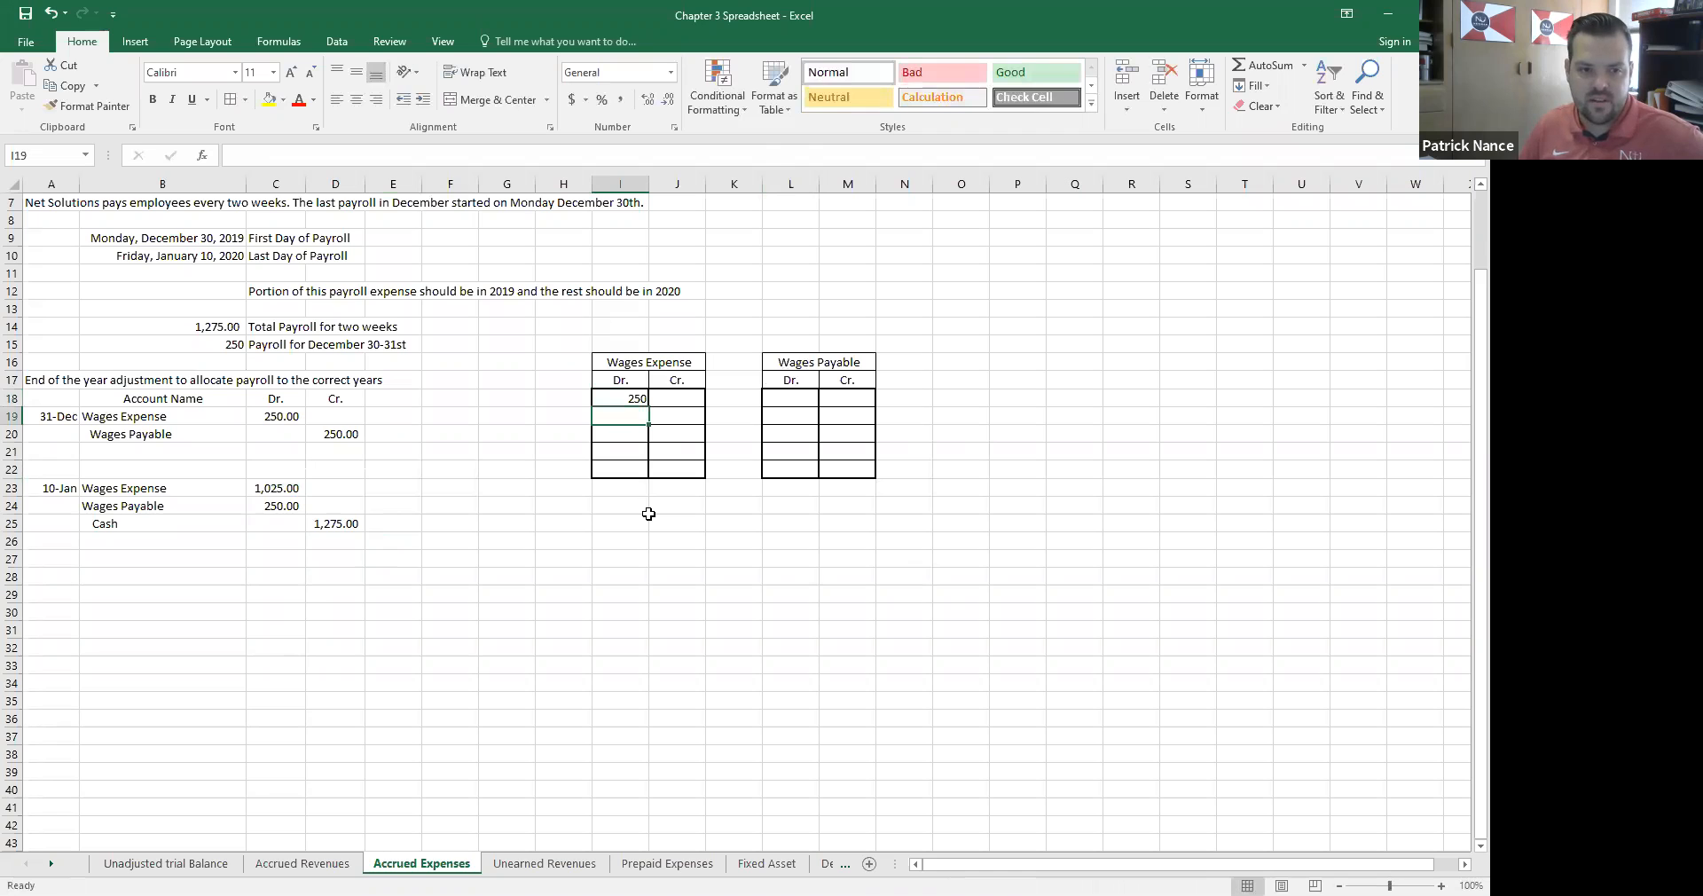
type("1025")
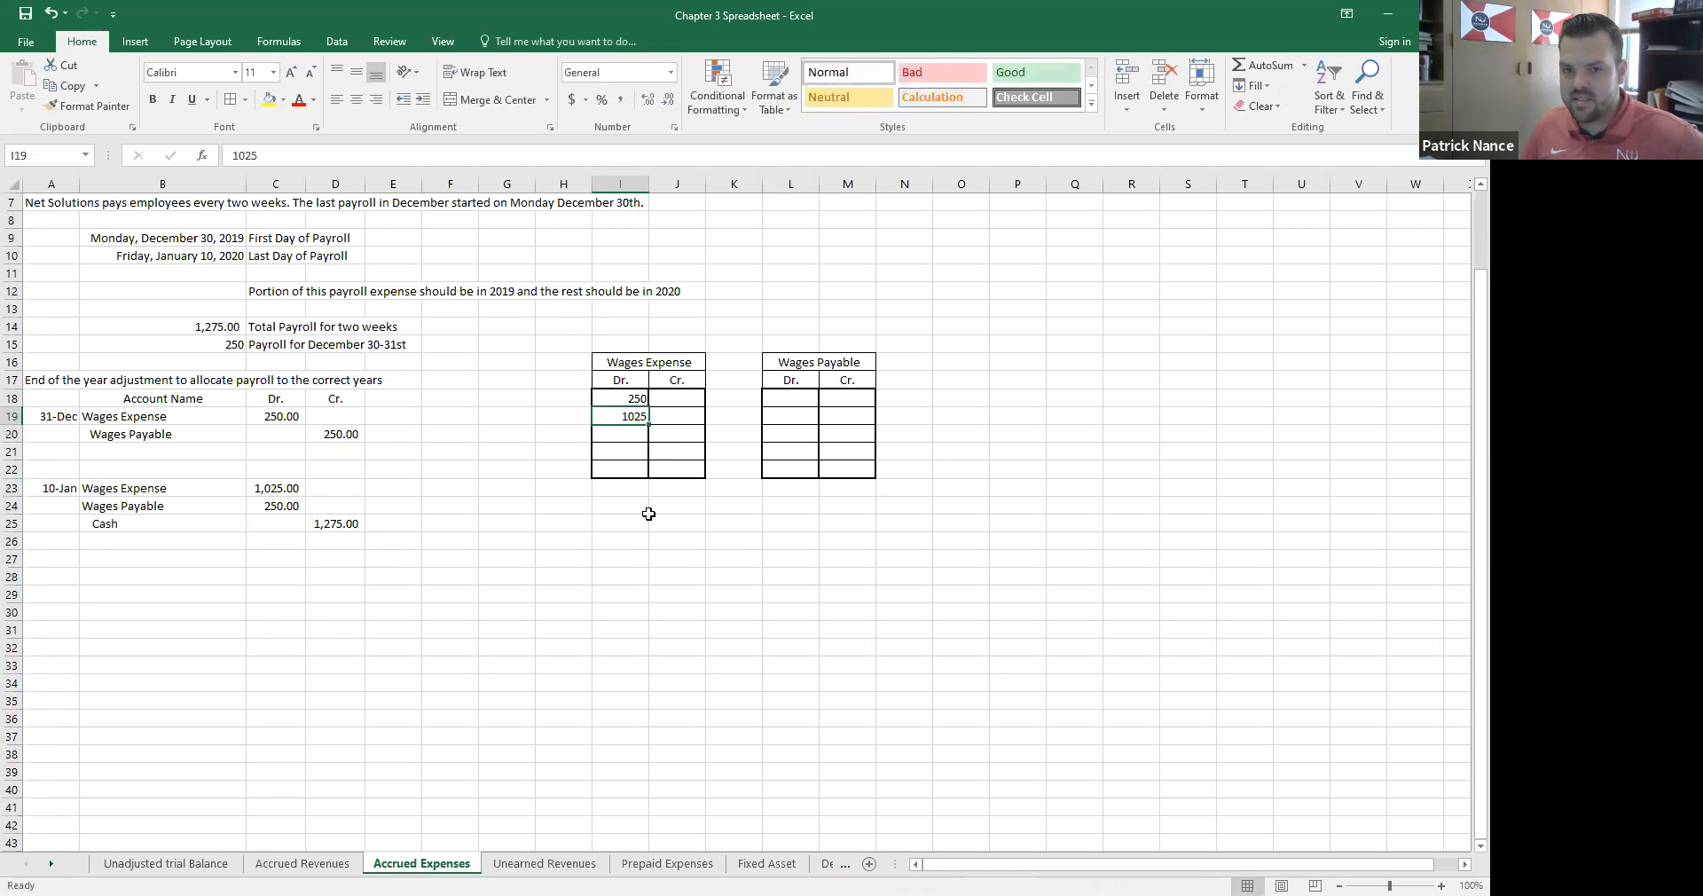
key("Delete")
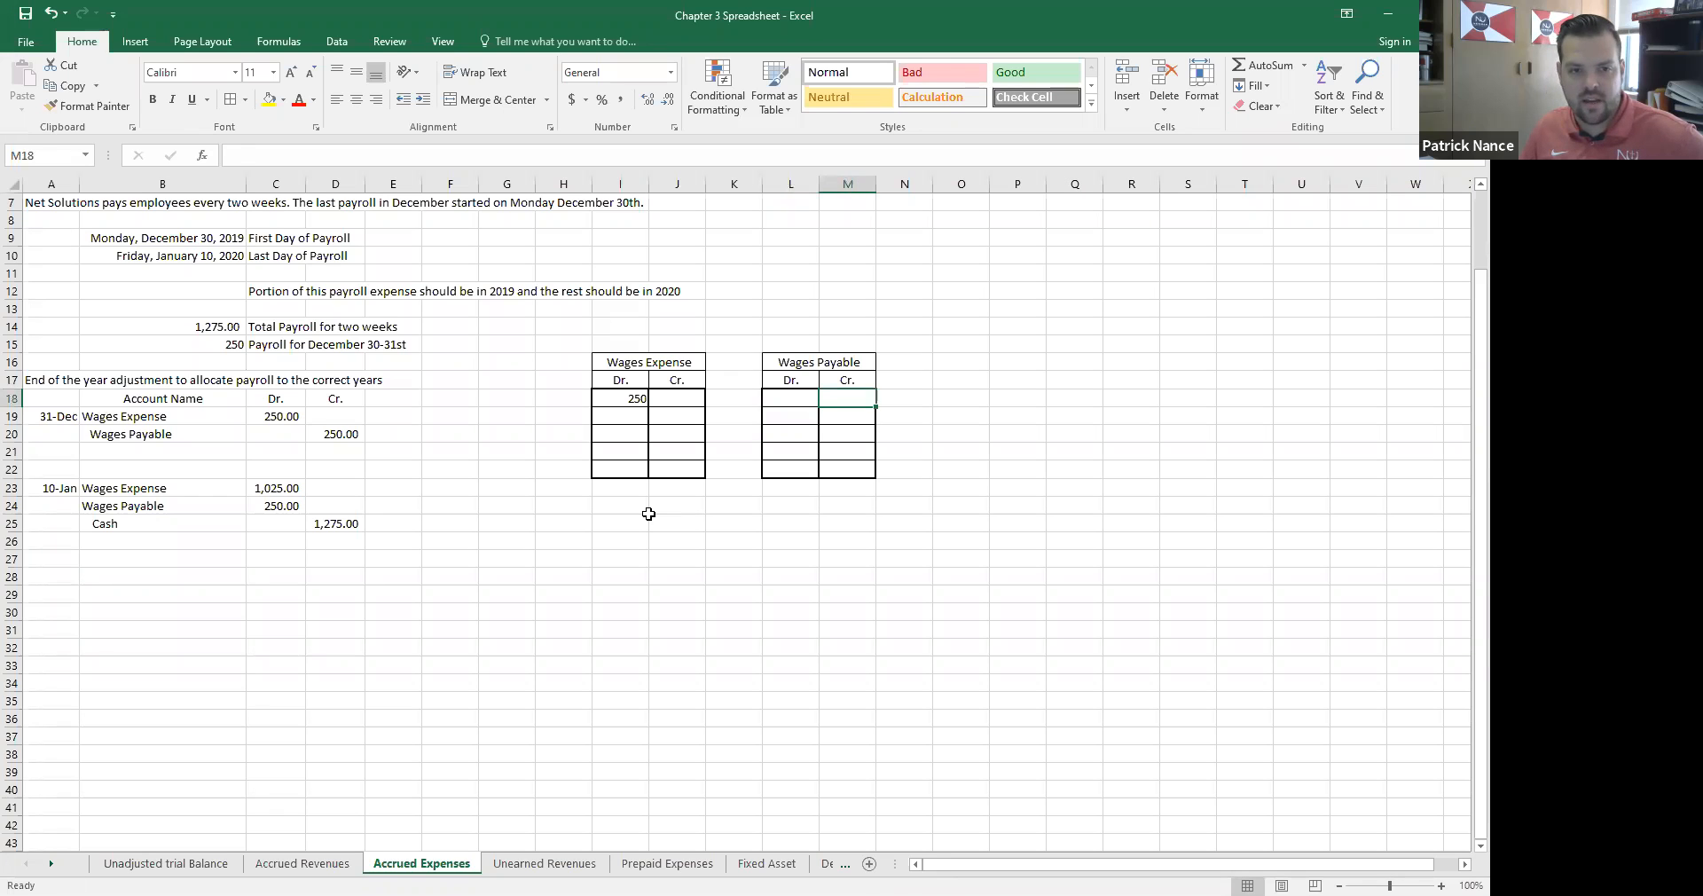
type("250")
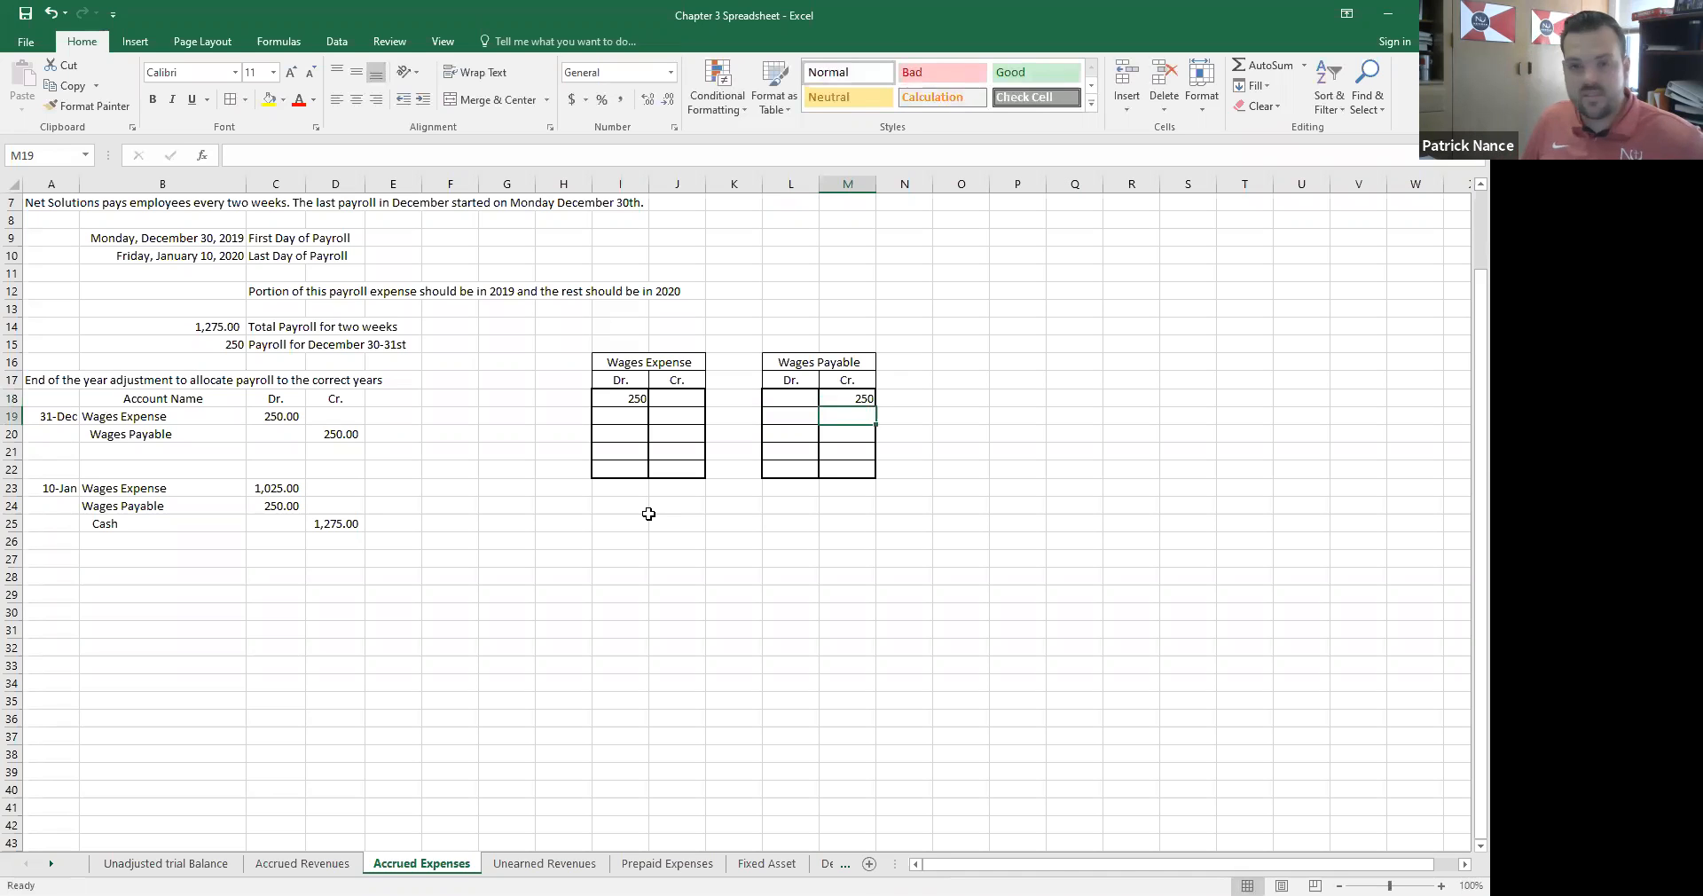
Step: Overwrite the Wages Expense debit with 1025 and add a 250 debit to Wages Payable
left_click(619, 397)
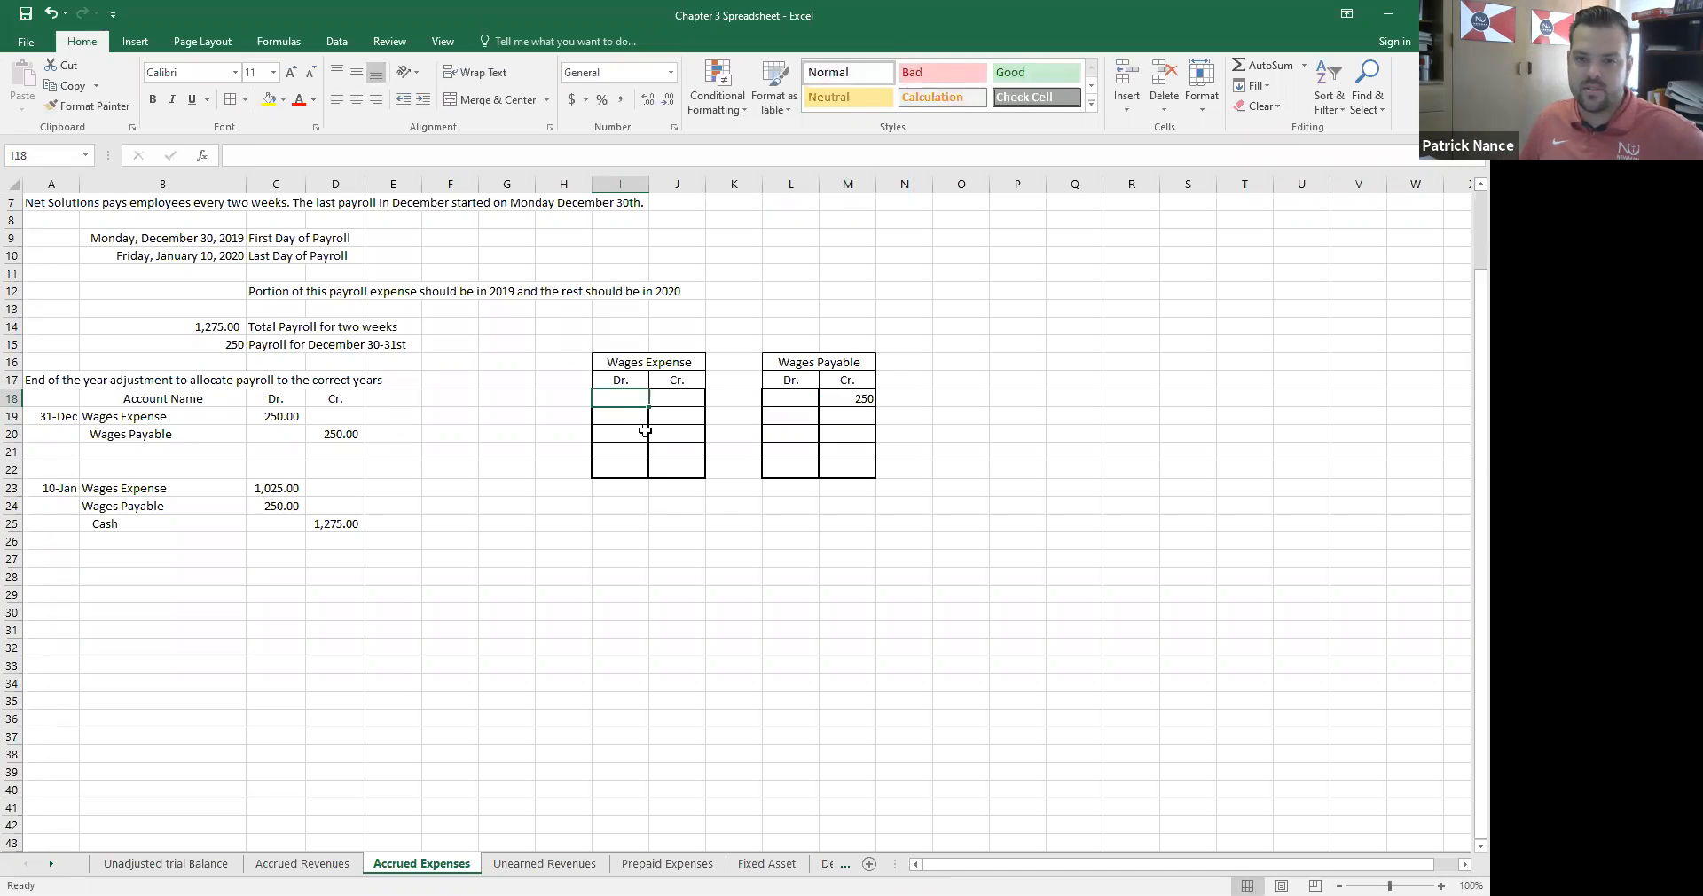
mouse_move(708, 438)
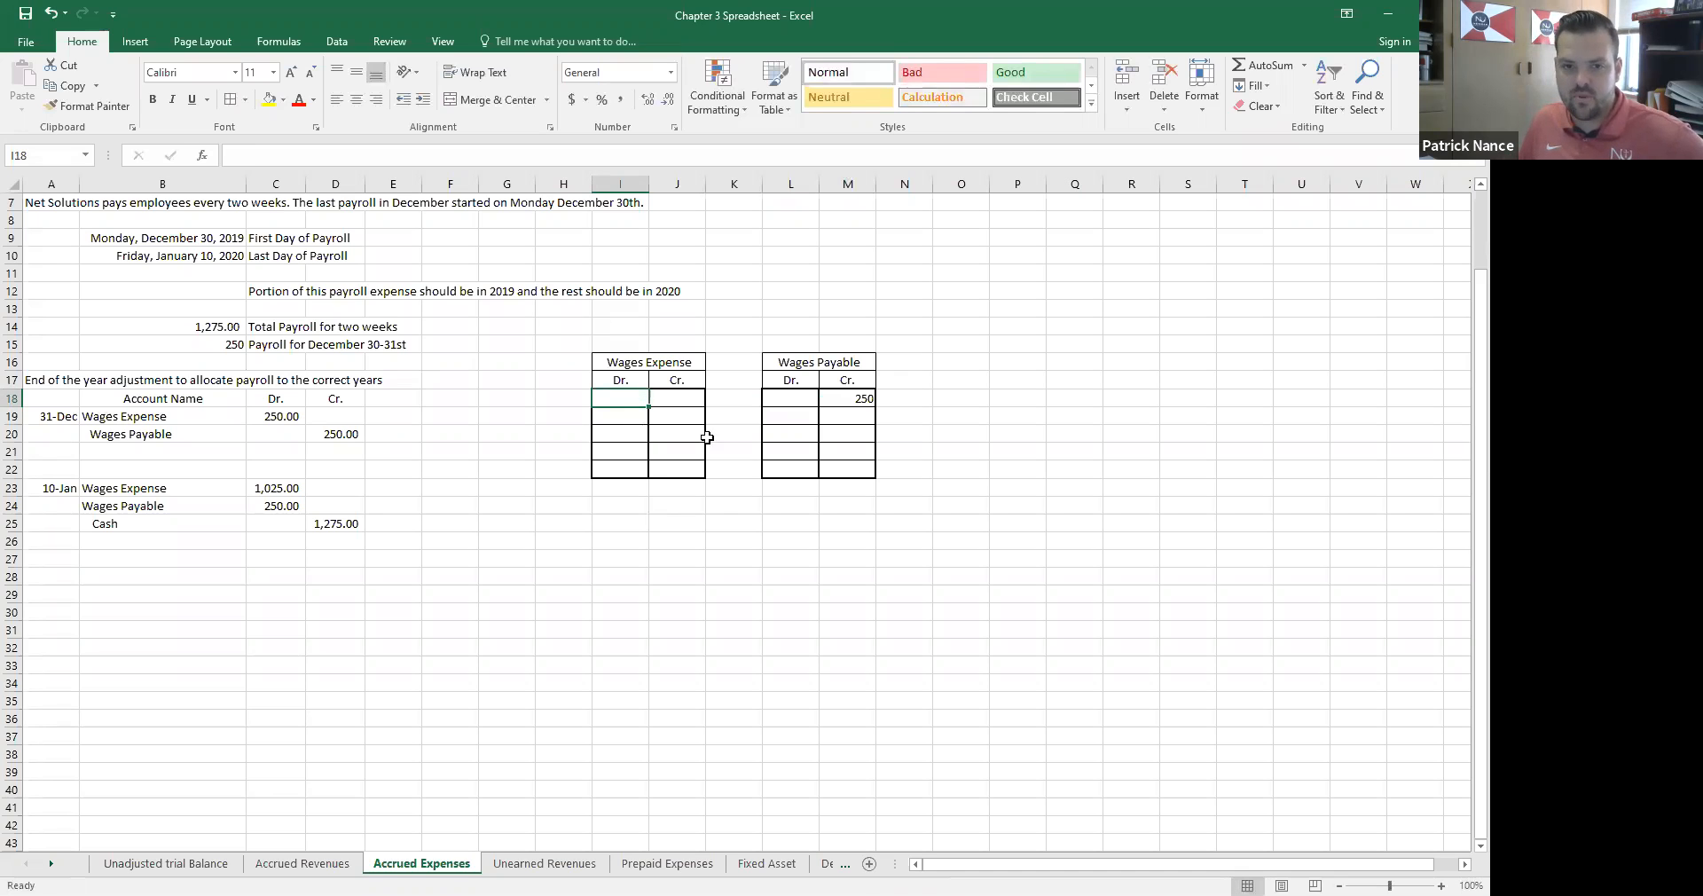
mouse_move(660, 408)
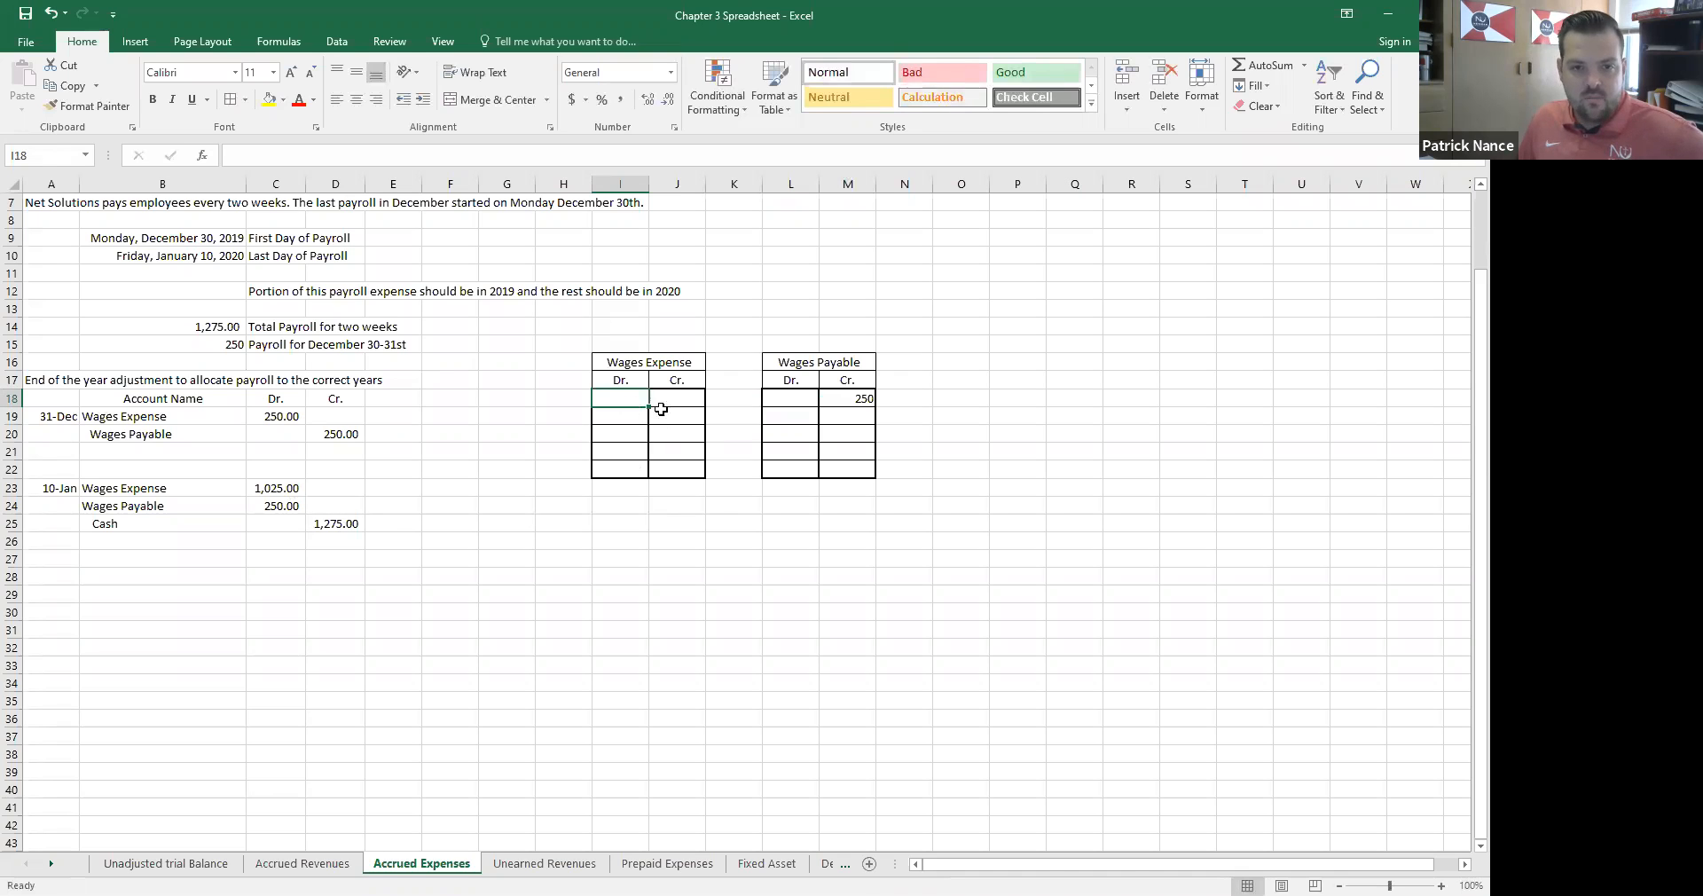
type("1025")
left_click(789, 399)
type("250")
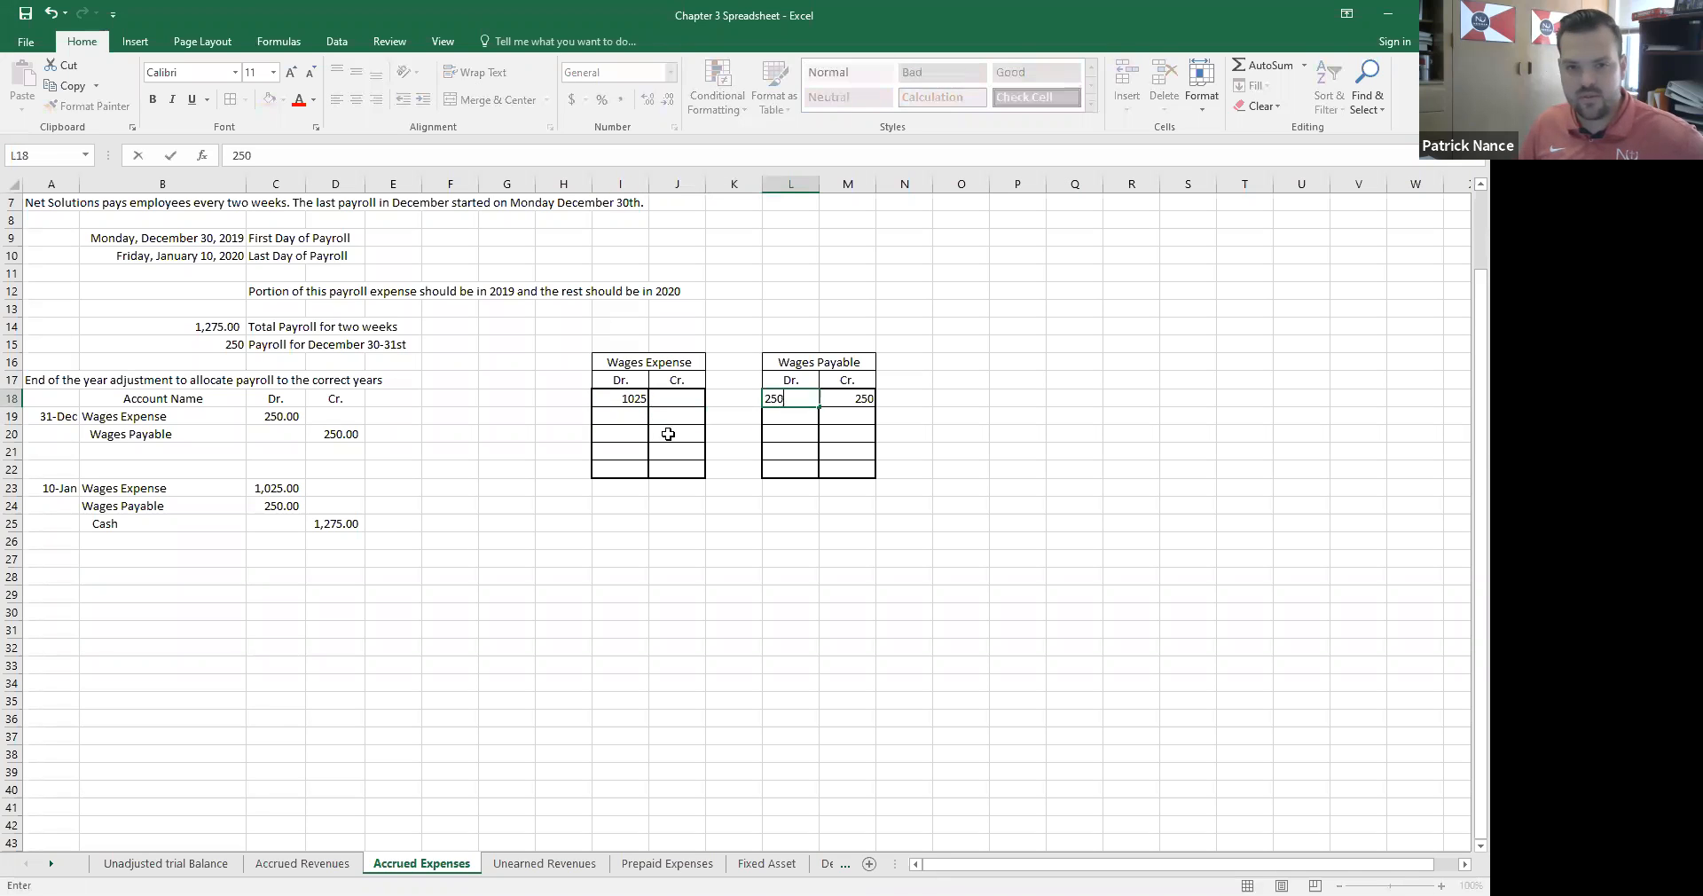
key("enter")
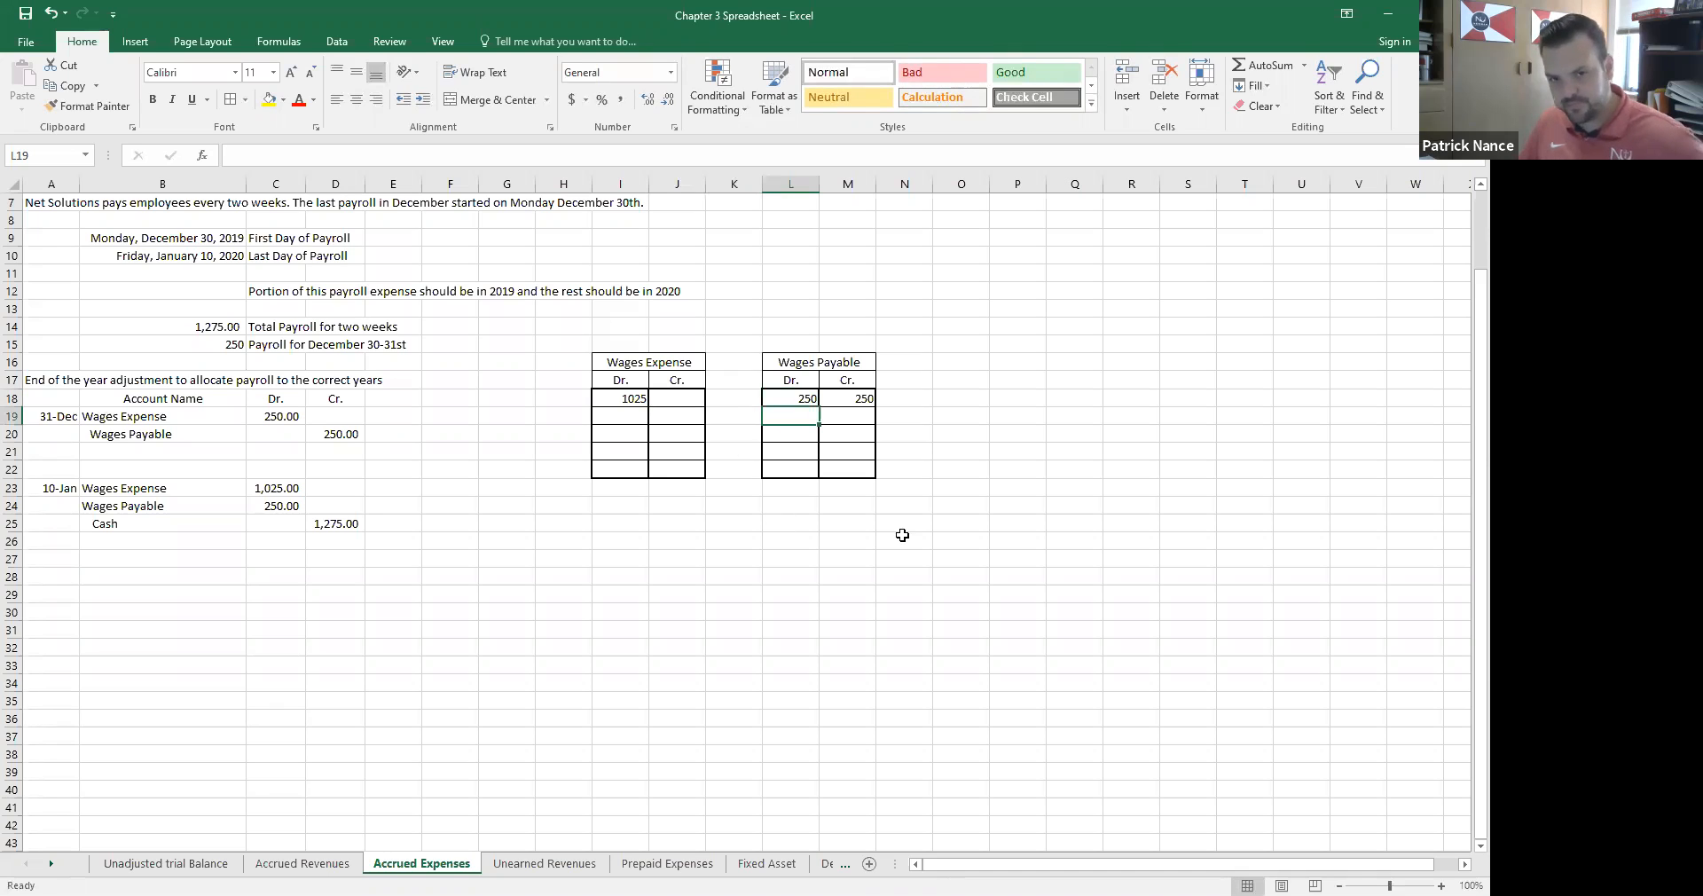
mouse_move(752, 458)
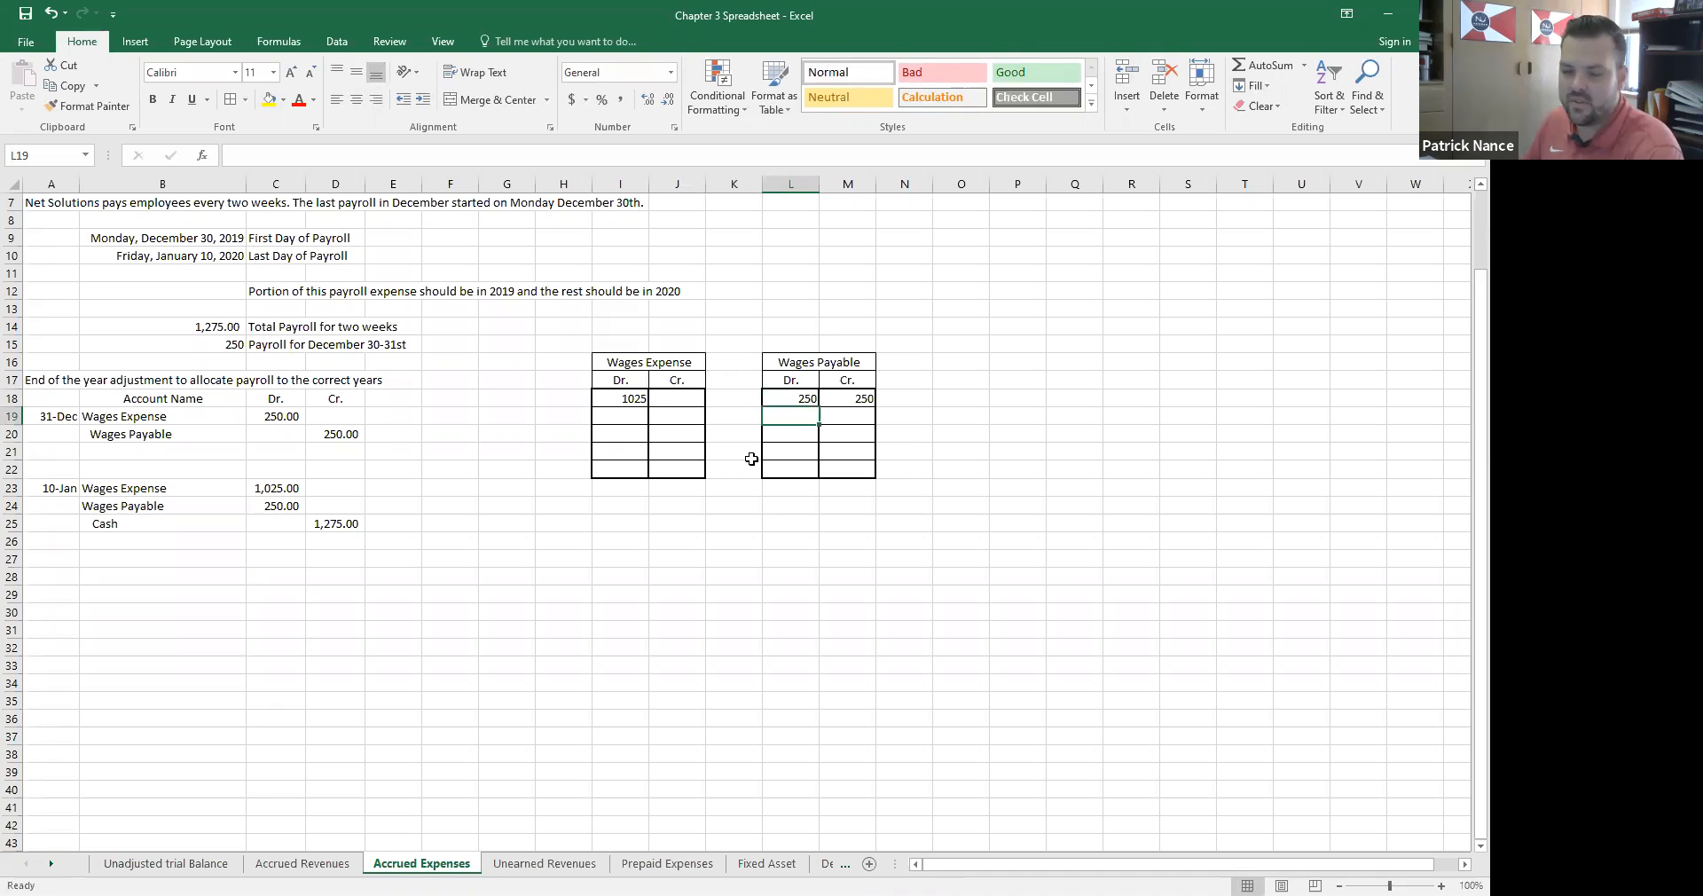